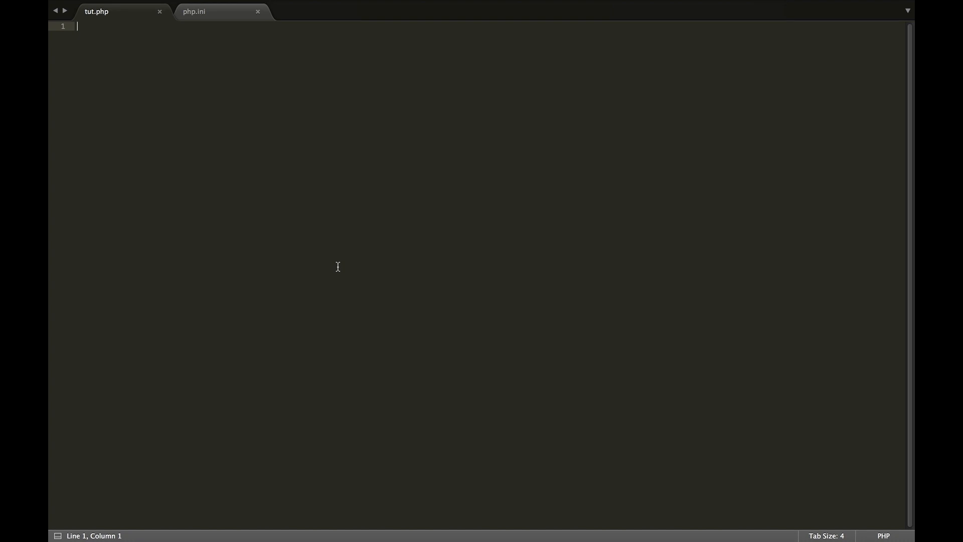
Write a PHP block in tut.php echoing 'sadjfsdf' without a semicolon
text(<?php)
text(?>)
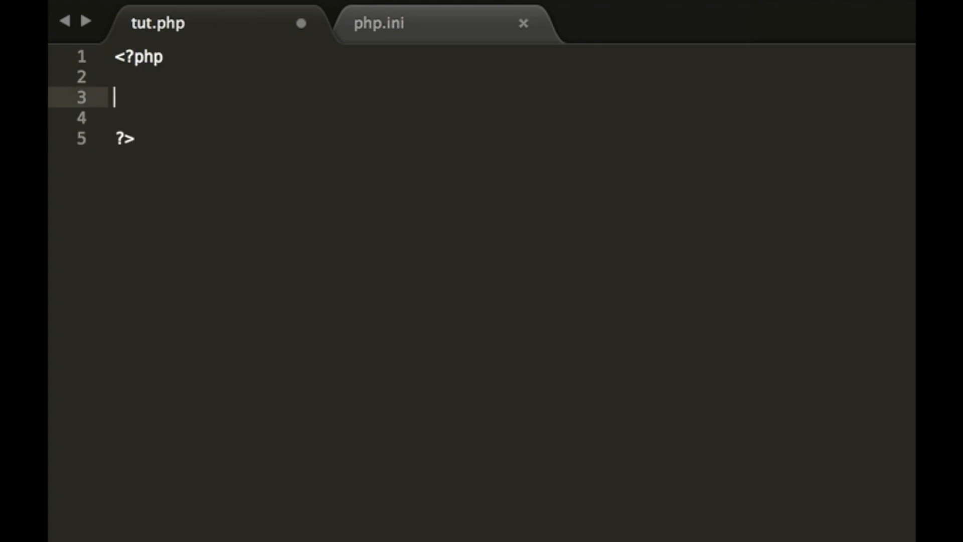
text(echo 'sa')
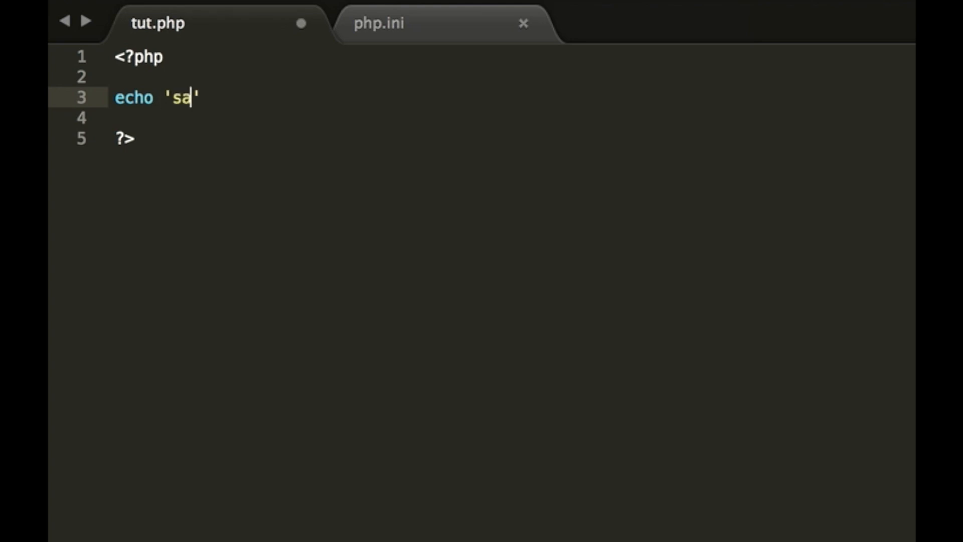
text(djfsdf)
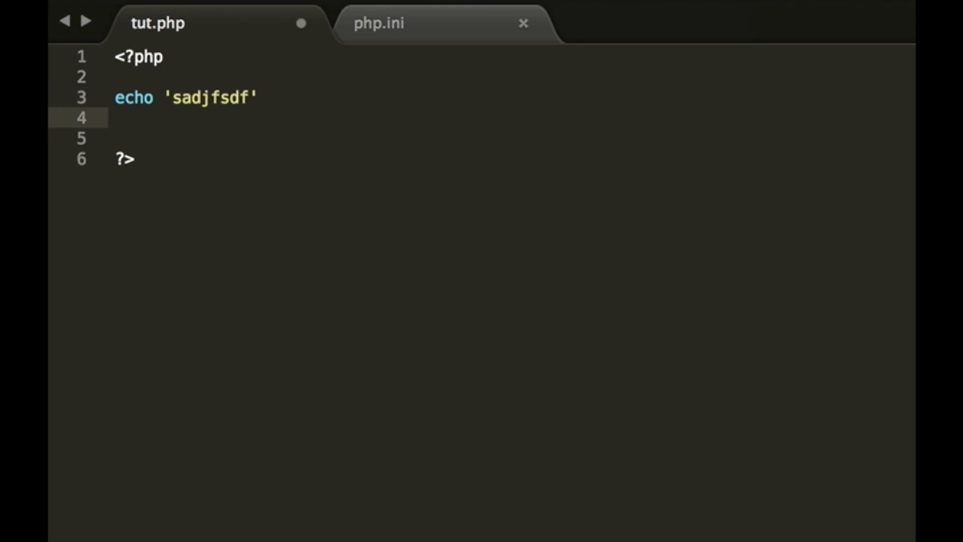
text(echo 'sjf)
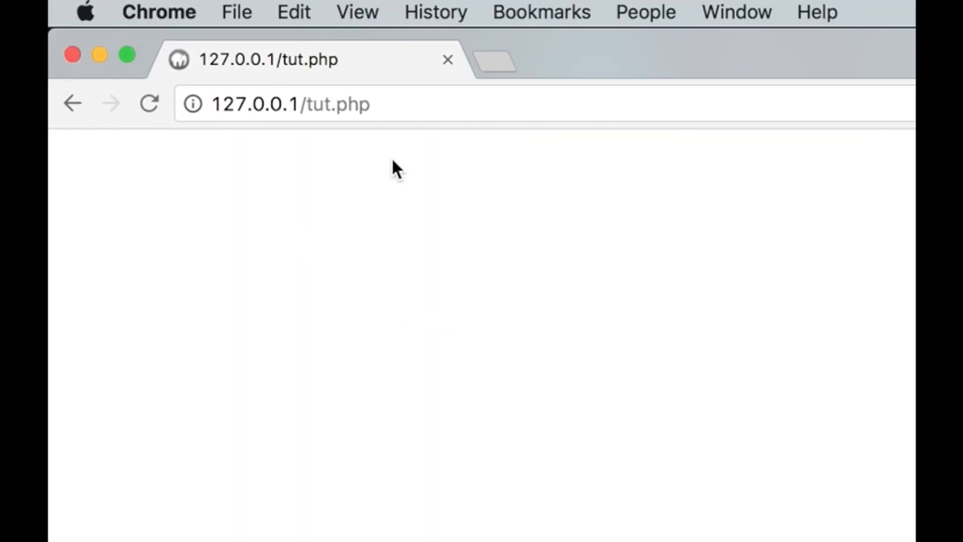
click(292, 104)
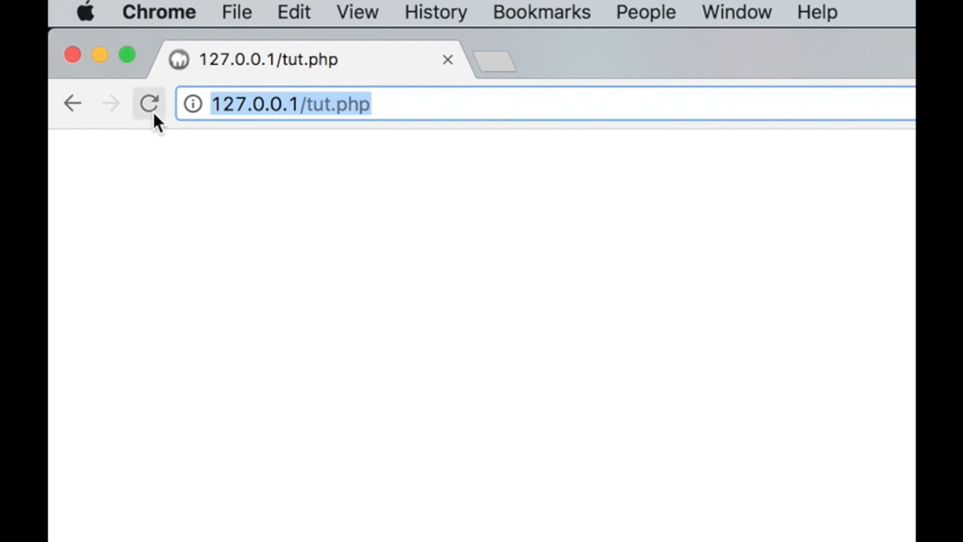
click(149, 103)
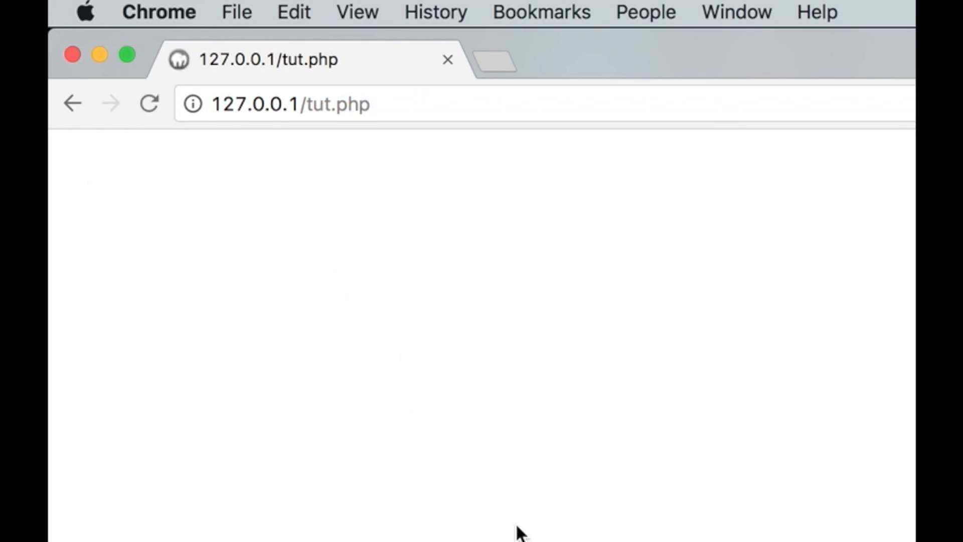
mouse_move(574, 525)
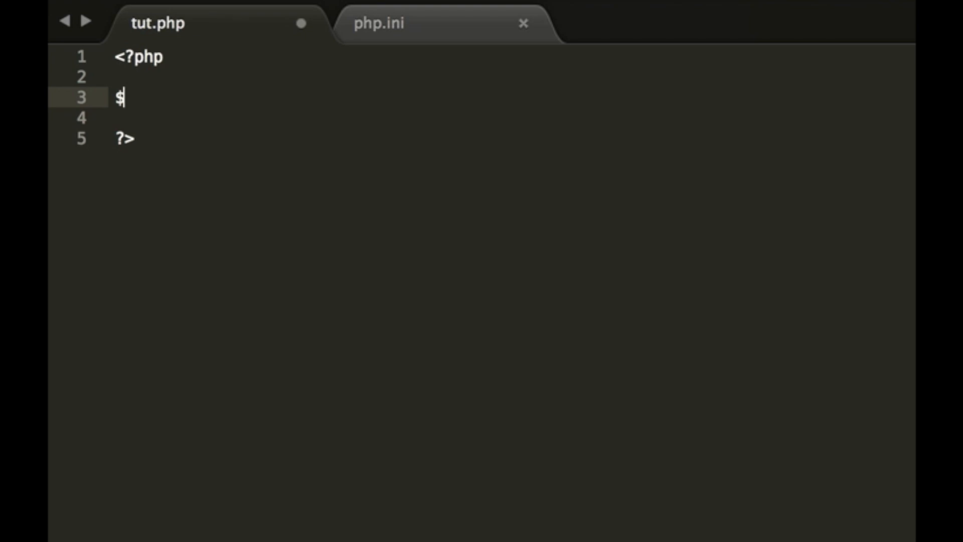
Draft $var = 1 and an if ($var == 1) echo block, then clear it and save
text(var =)
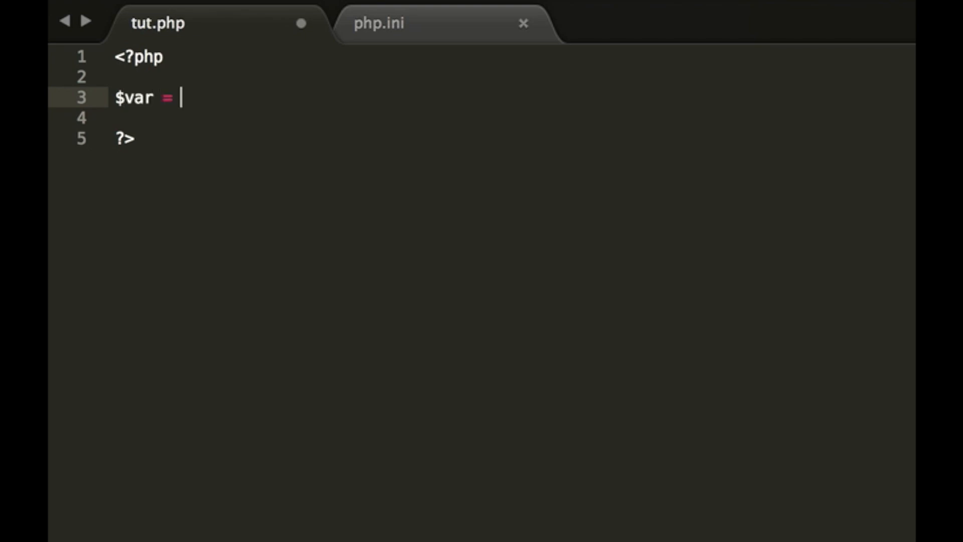
text(1;)
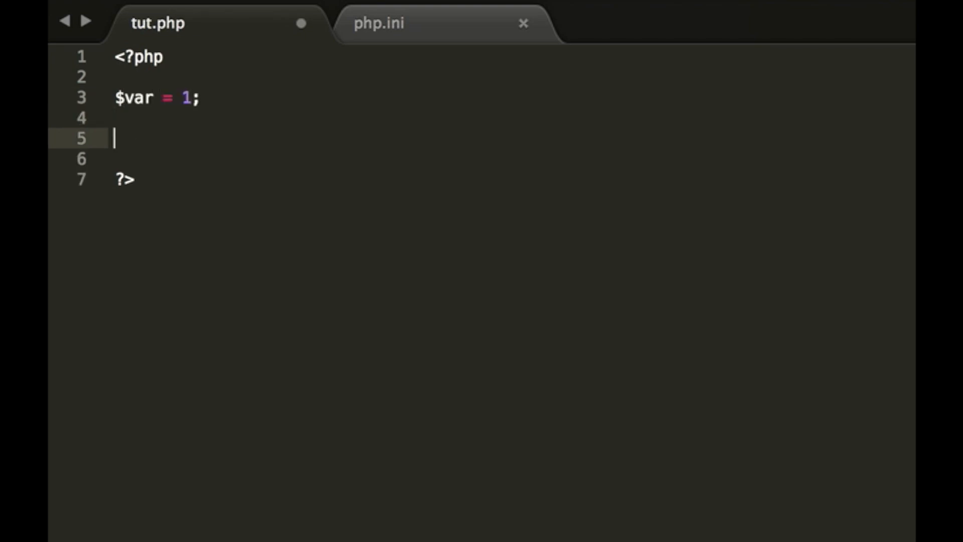
text(if ())
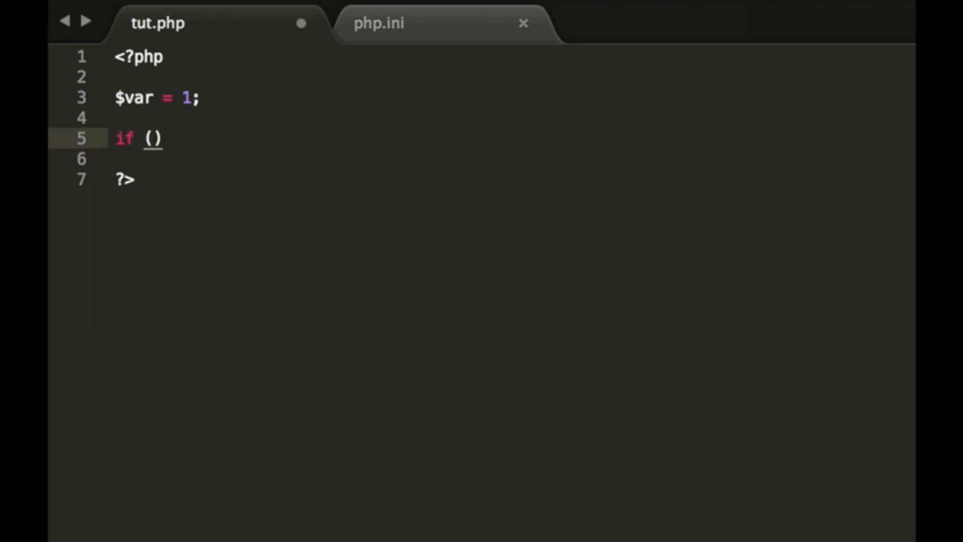
text($var == 1)
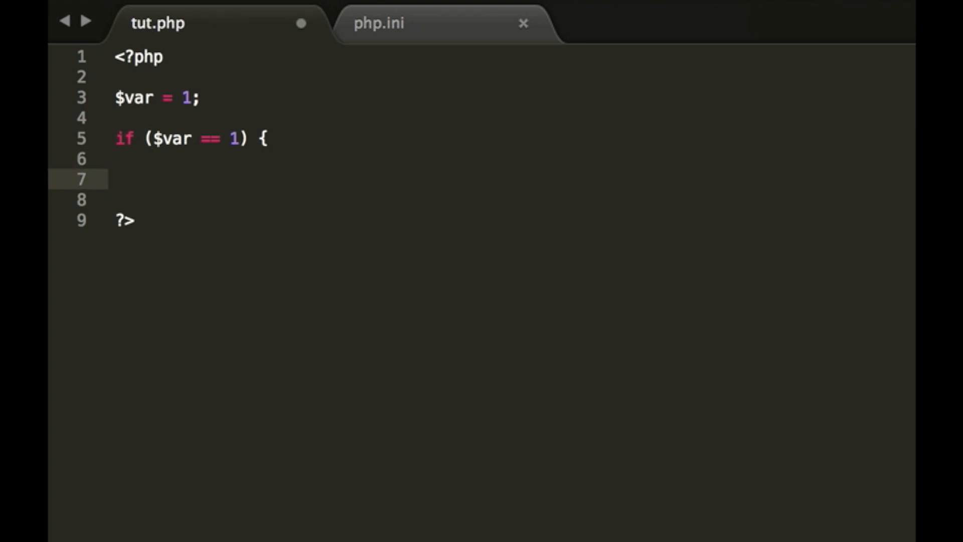
text(echo 'Hell')
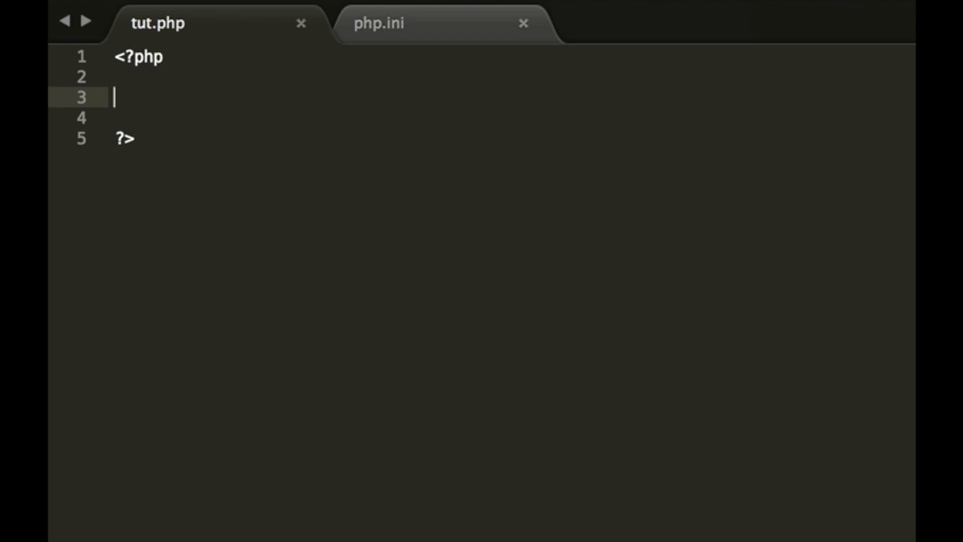
Add phpinfo(); inside the PHP block of tut.php and save
text(phpinfo())
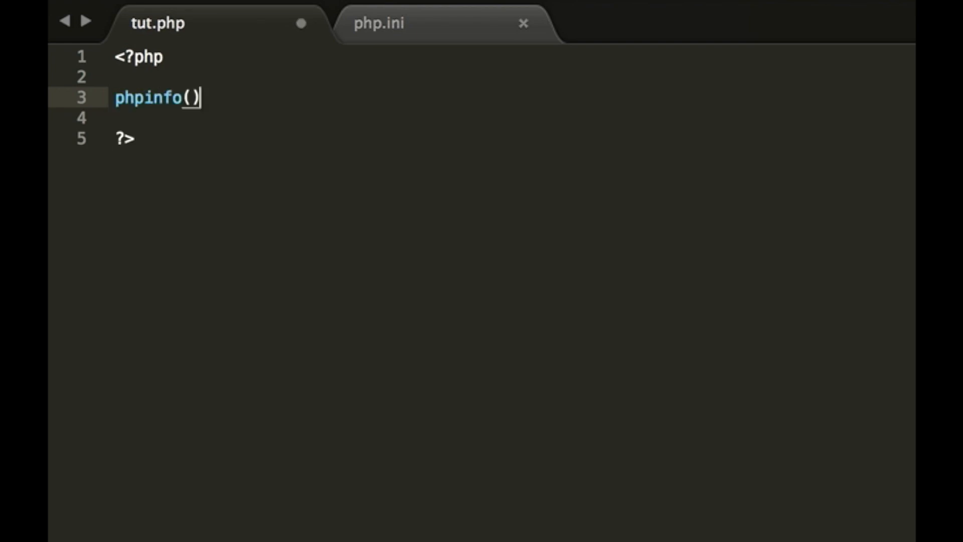
text(;)
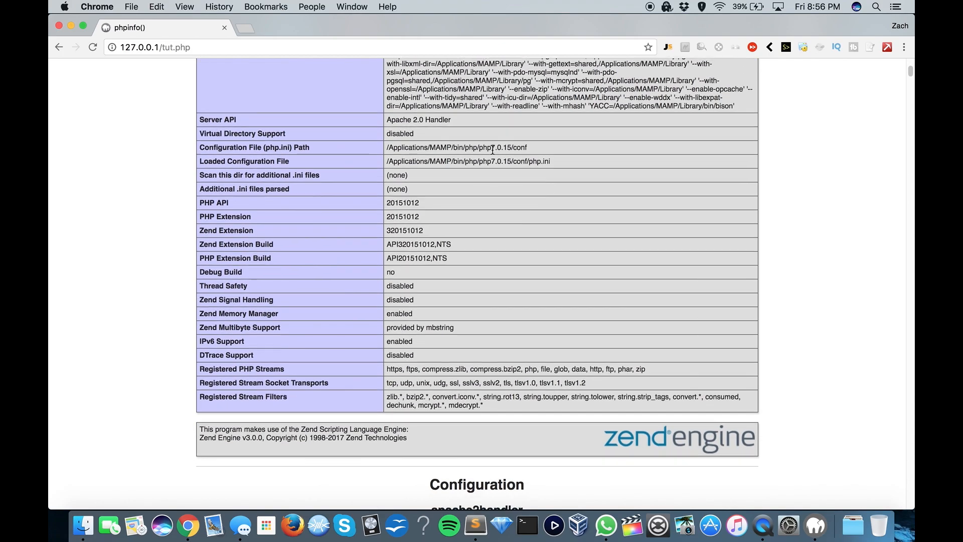
Scroll the phpinfo report at 127.0.0.1/tut.php down to the imap, intl and ldap sections
scroll(up, 3)
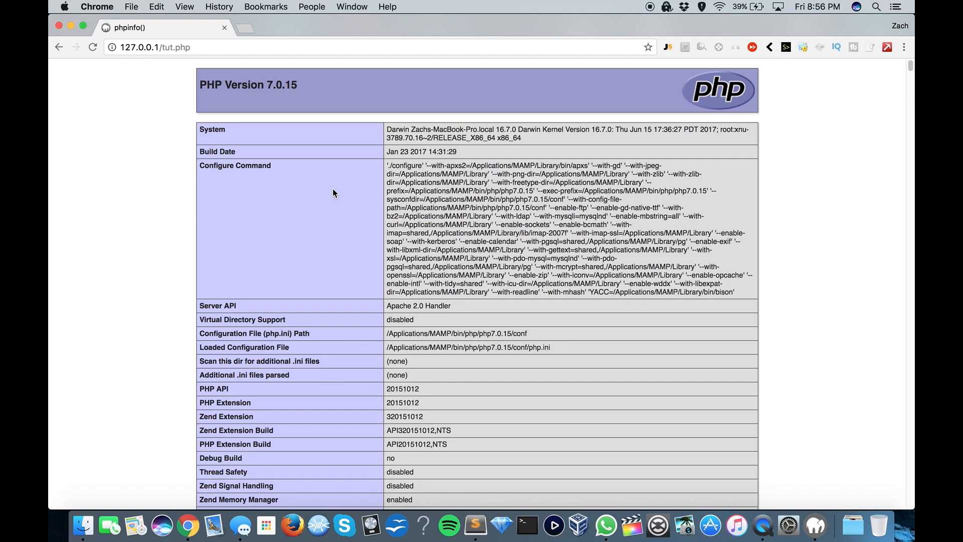
scroll(down, 3)
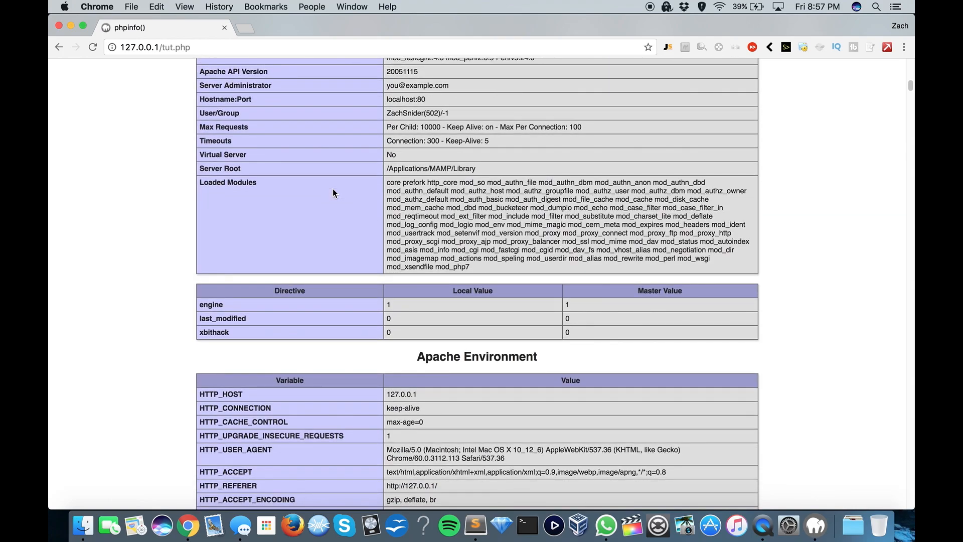
scroll(down, 3)
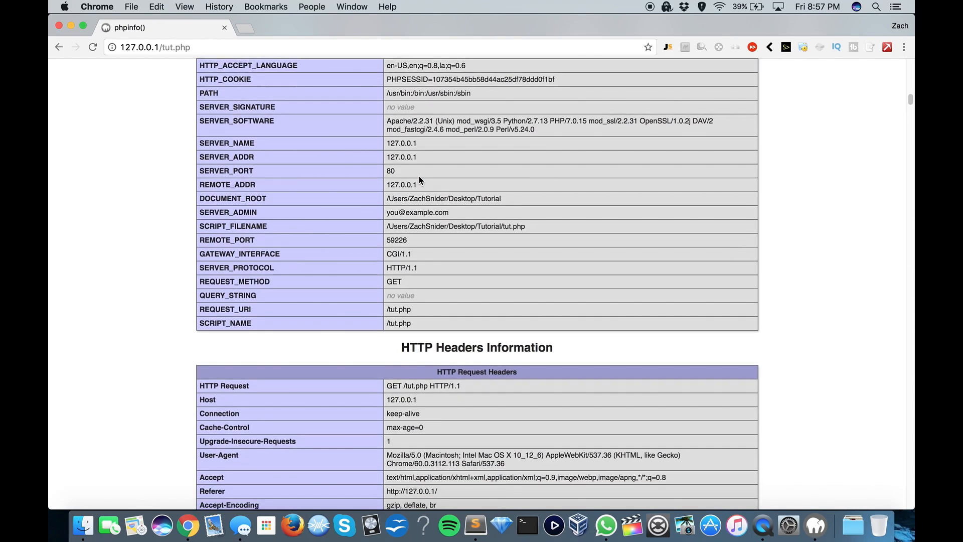
scroll(down, 3)
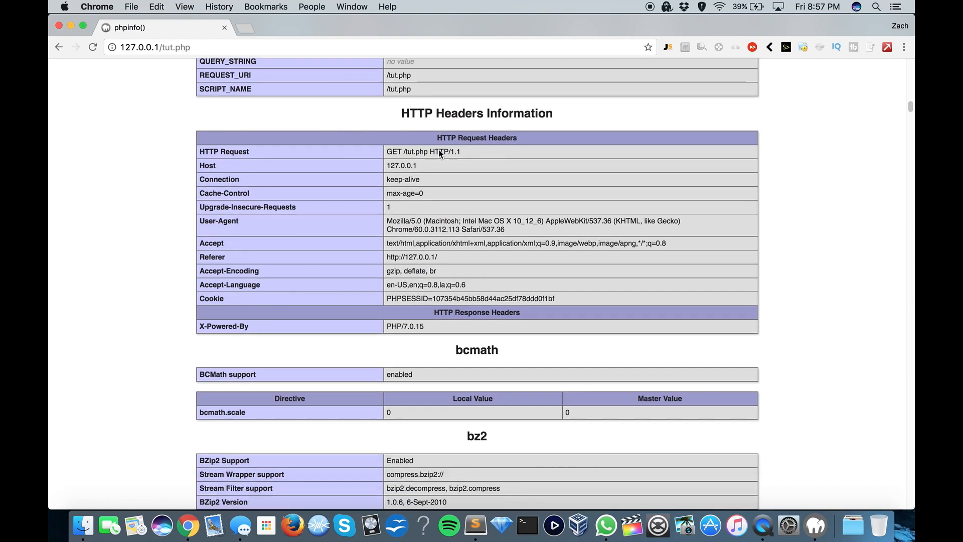
scroll(down, 3)
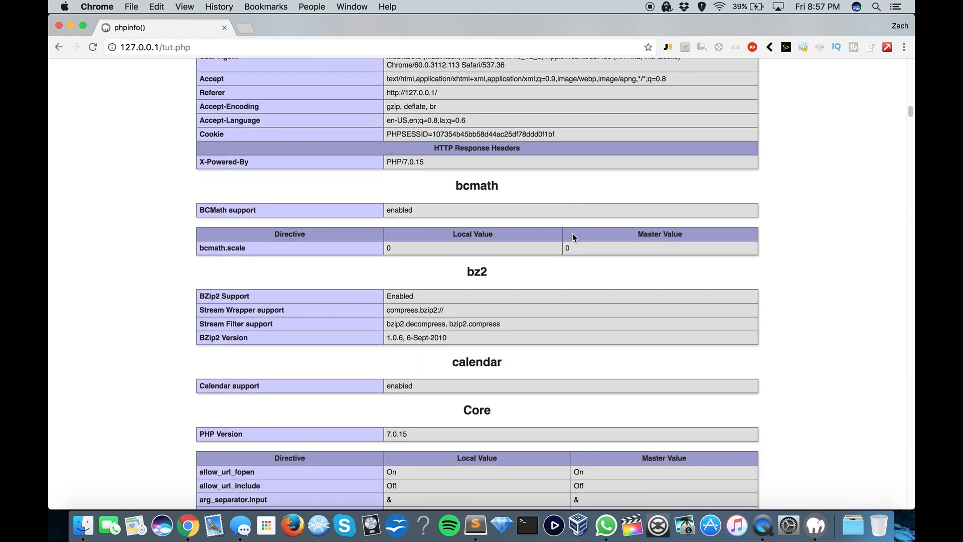
scroll(down, 3)
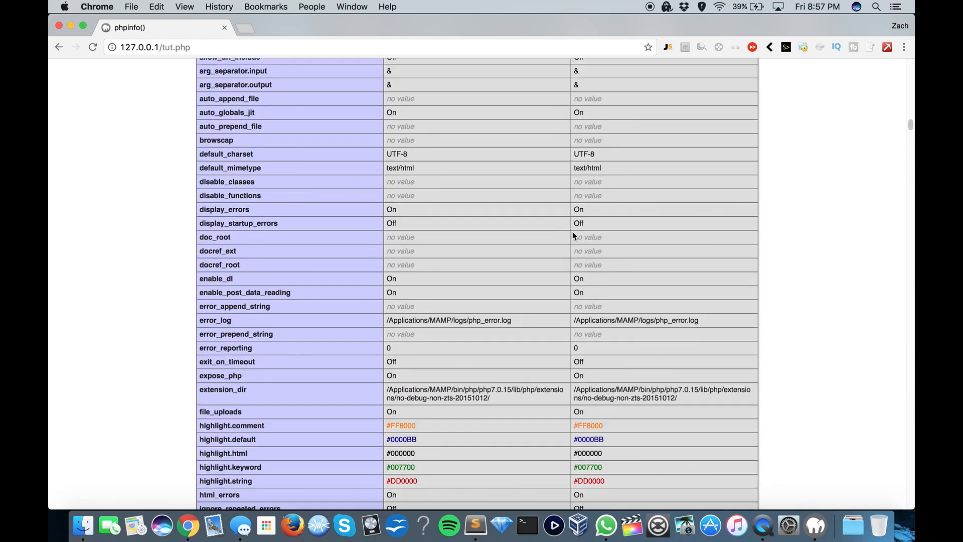
scroll(down, 3)
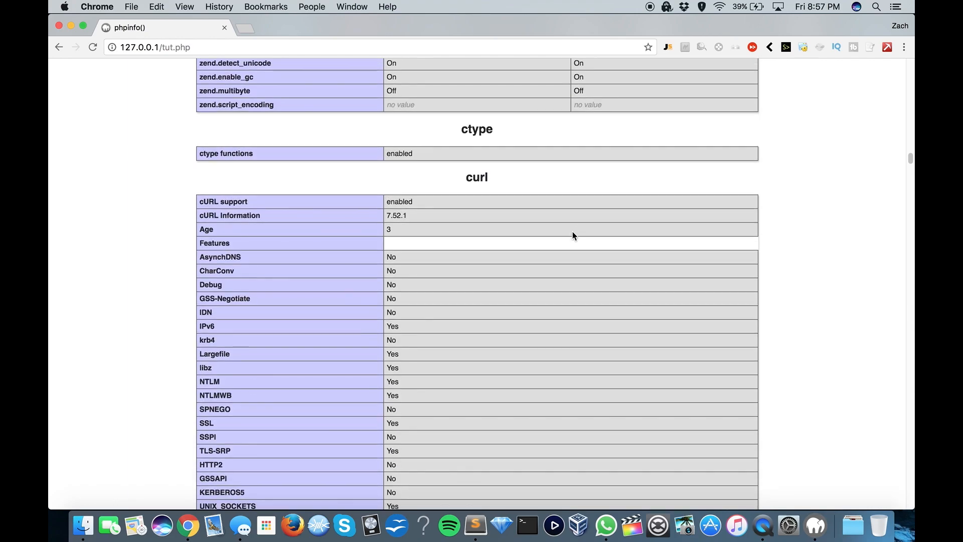
mouse_move(463, 214)
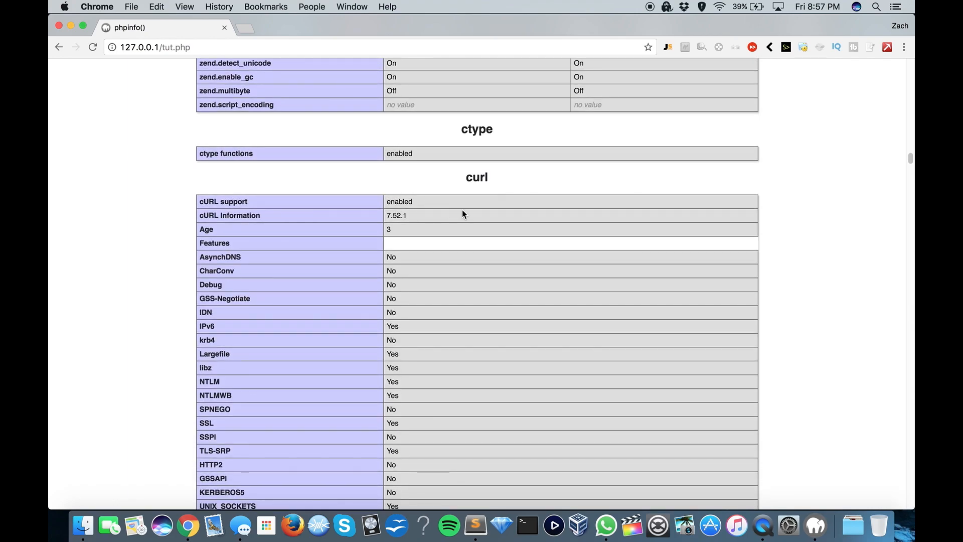
scroll(down, 3)
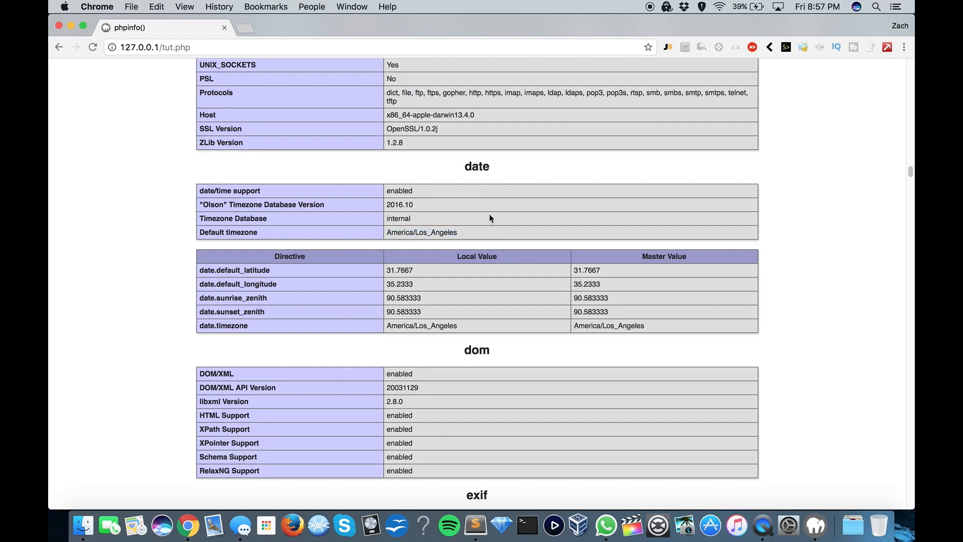
mouse_move(369, 181)
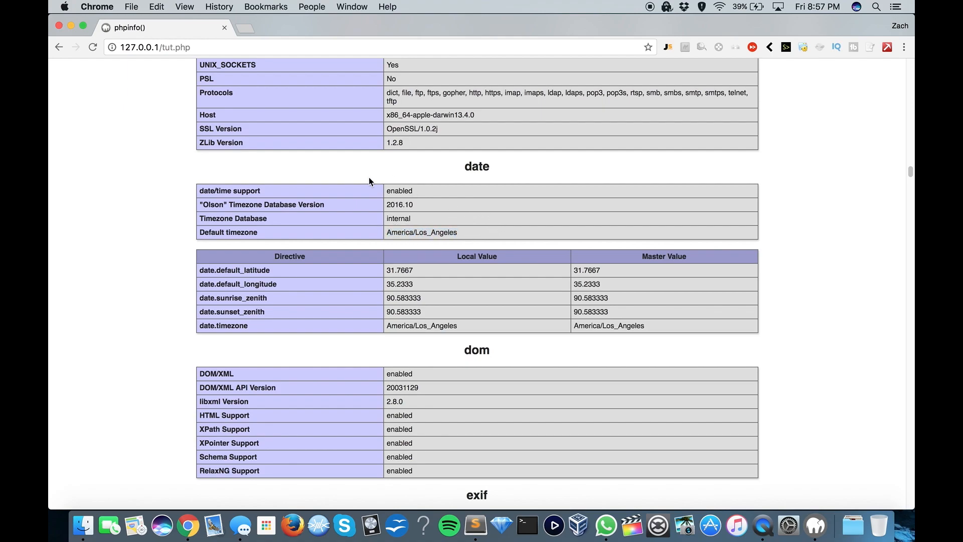
scroll(down, 3)
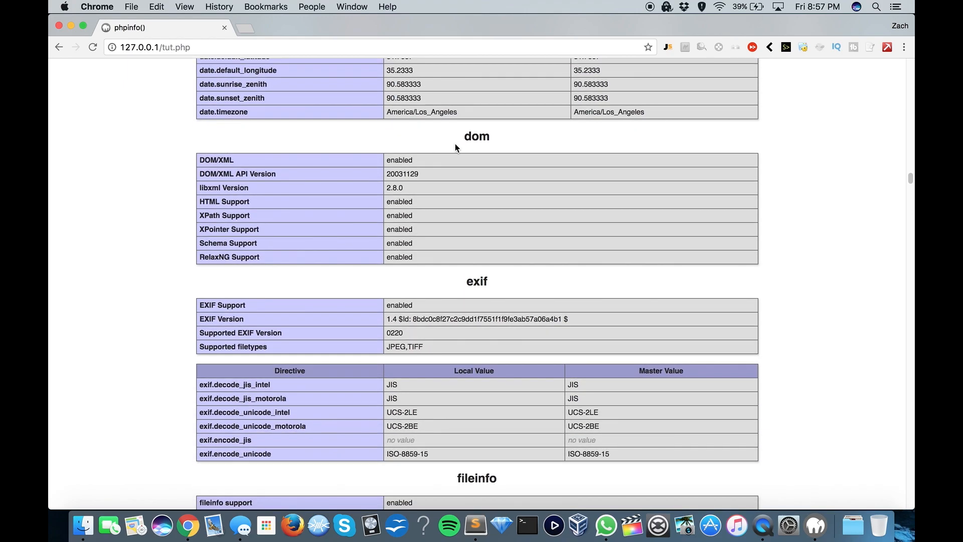
scroll(down, 3)
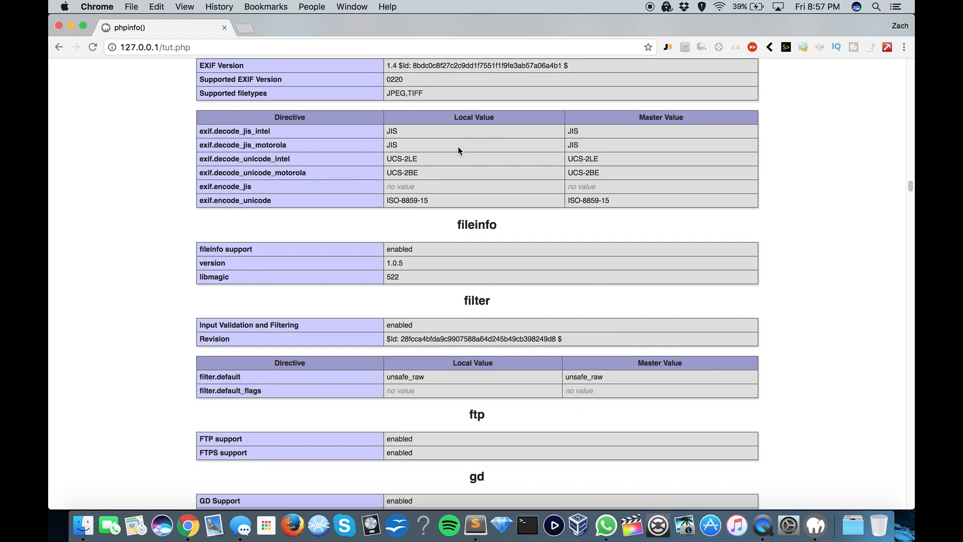
scroll(down, 3)
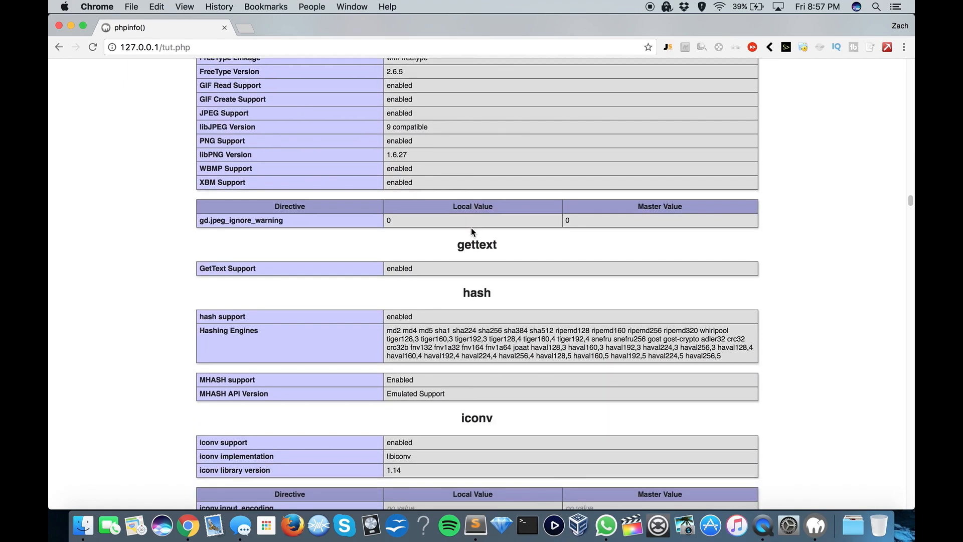
scroll(down, 3)
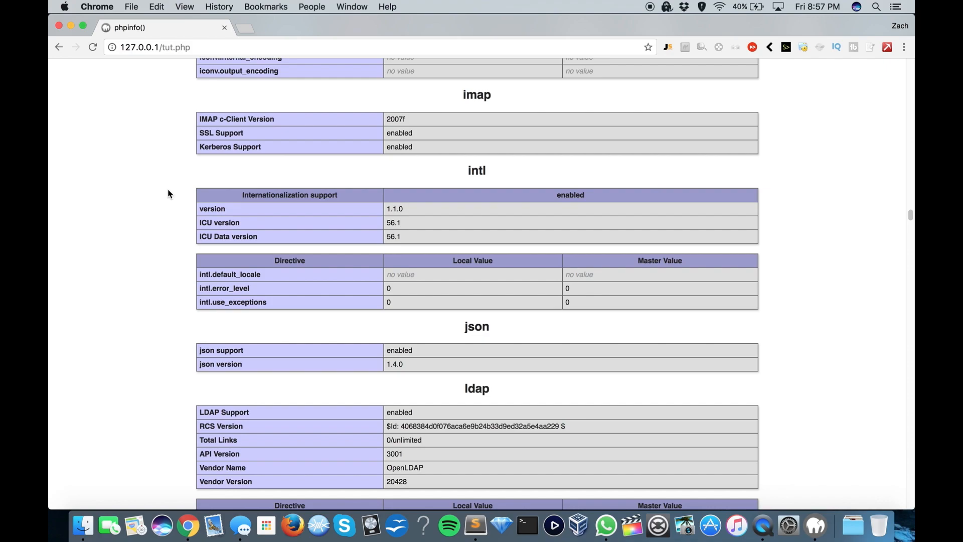
Search the phpinfo page for 'error' and open php.ini in Sublime Text
text(error_)
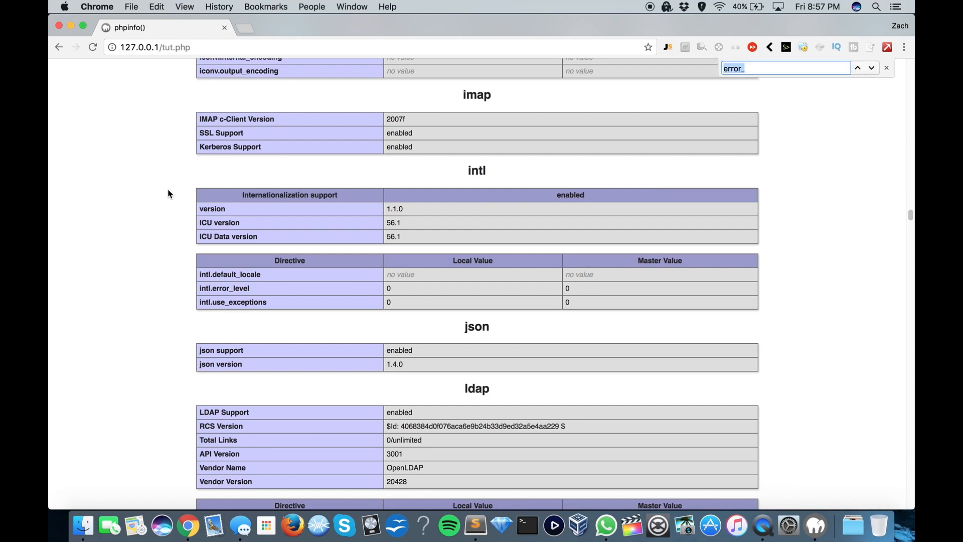
text(php.)
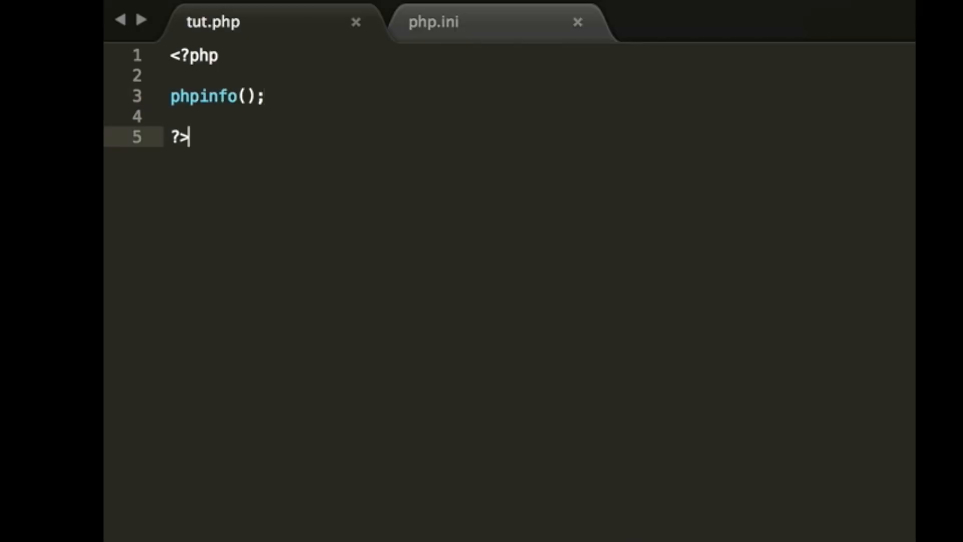
Bring php.ini into view at its [PHP] header and default-settings warnings
click(432, 22)
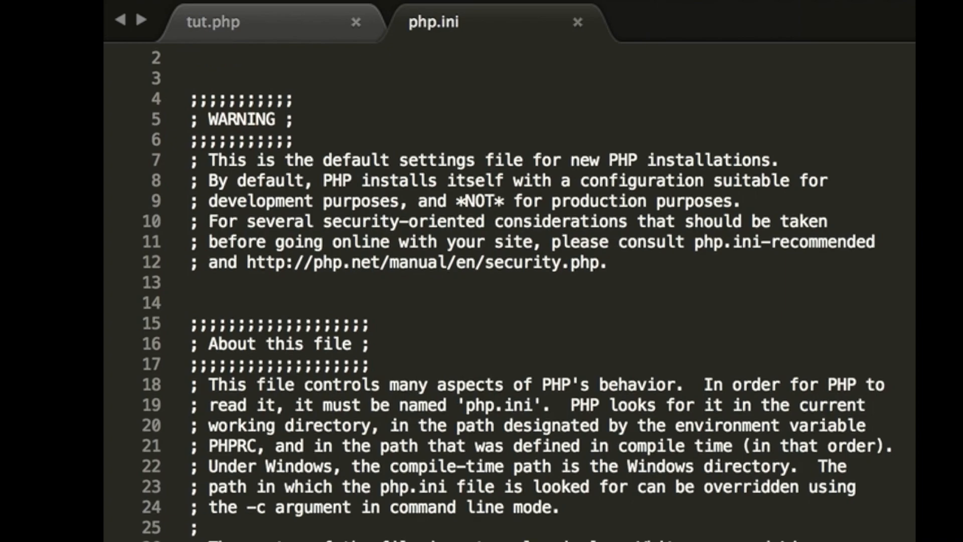
text([PHP])
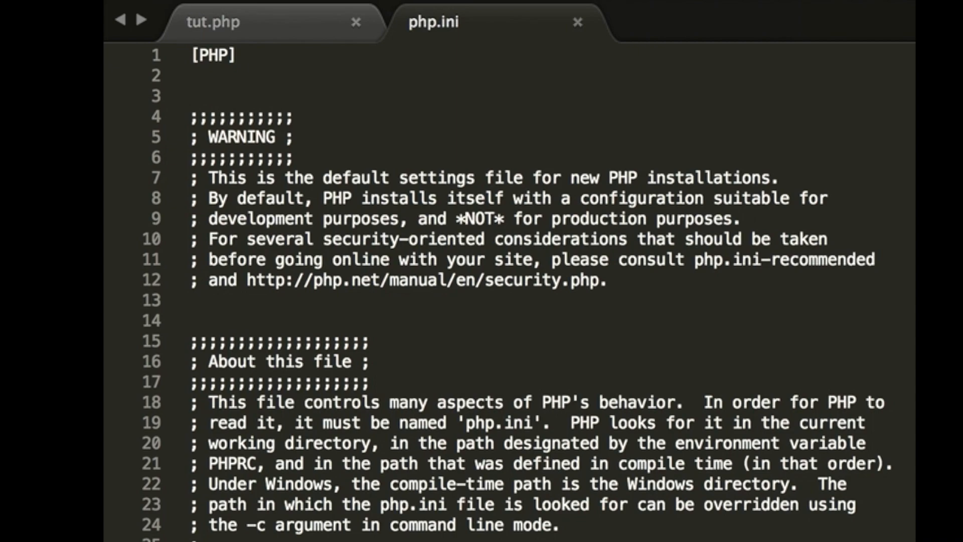
mouse_move(901, 375)
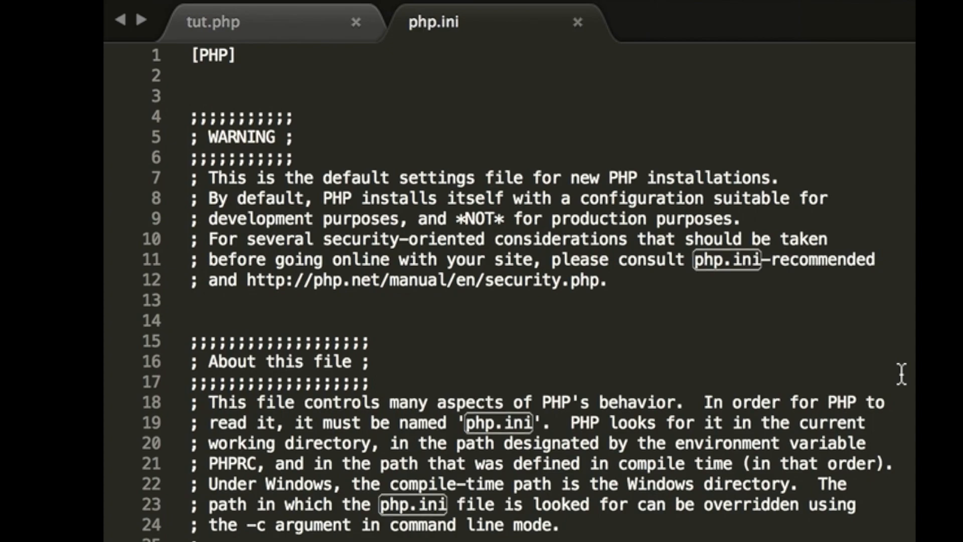
Scroll php.ini to Error handling and logging and point out the E_ALL entry
scroll(down, 3)
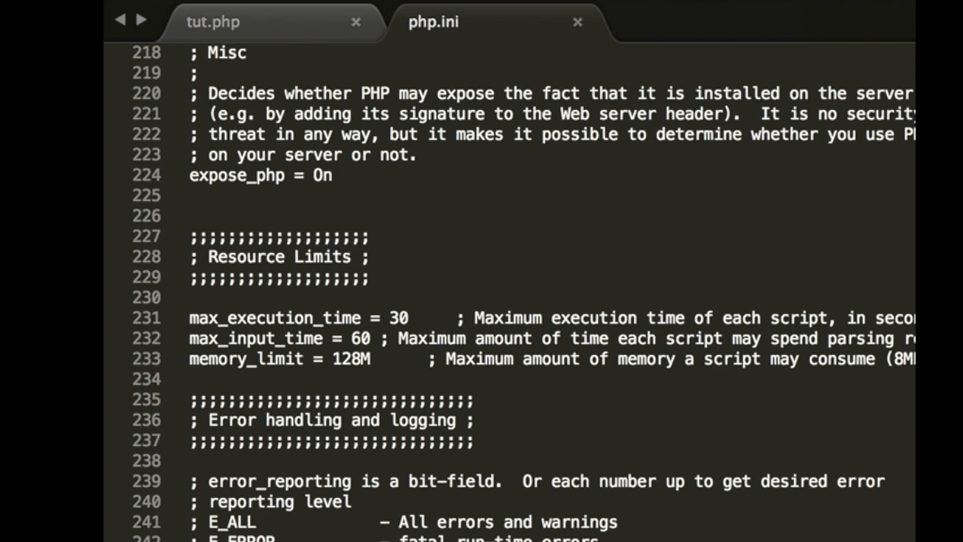
scroll(down, 3)
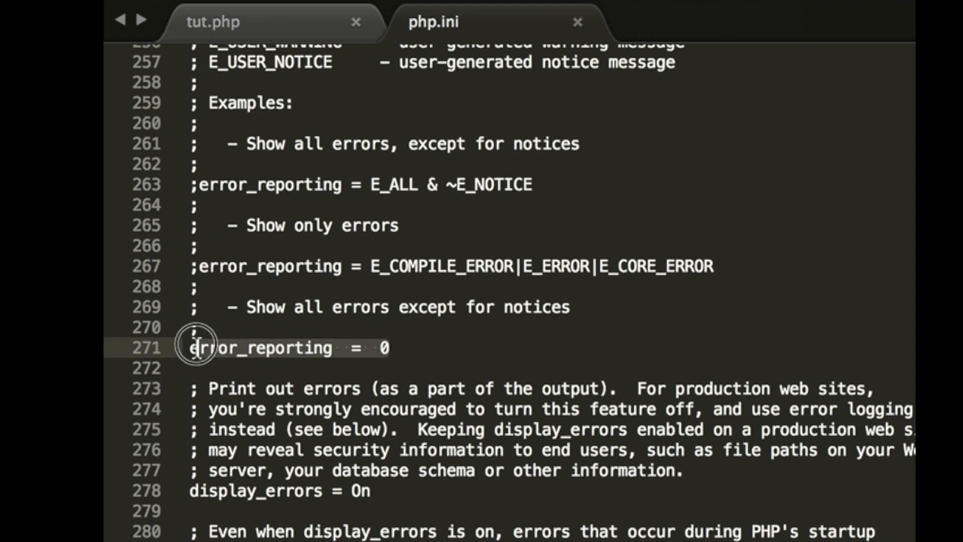
scroll(up, 3)
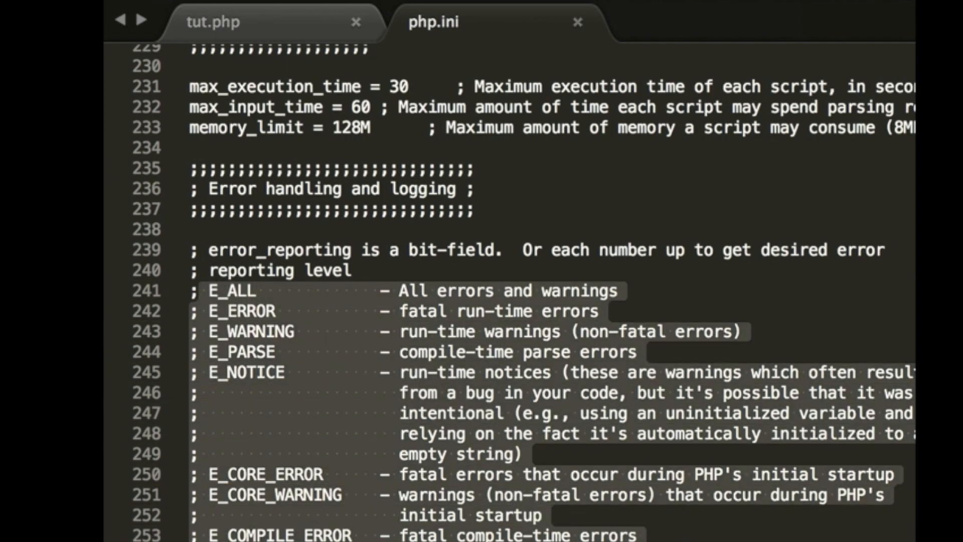
click(501, 325)
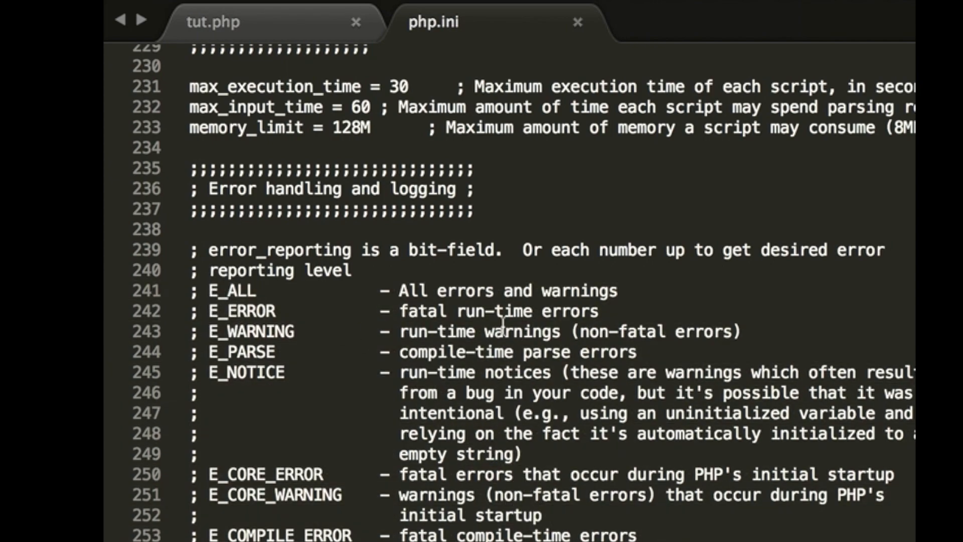
click(614, 290)
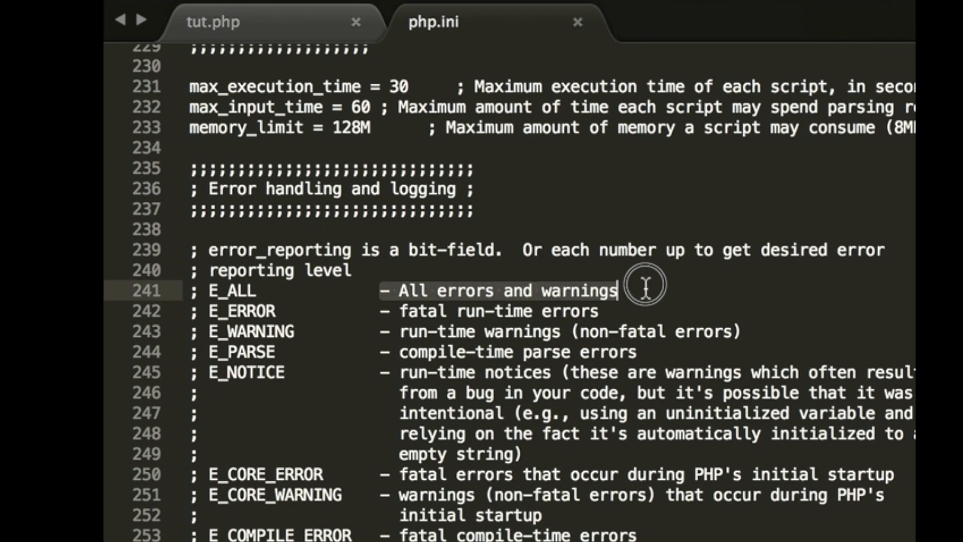
mouse_move(648, 294)
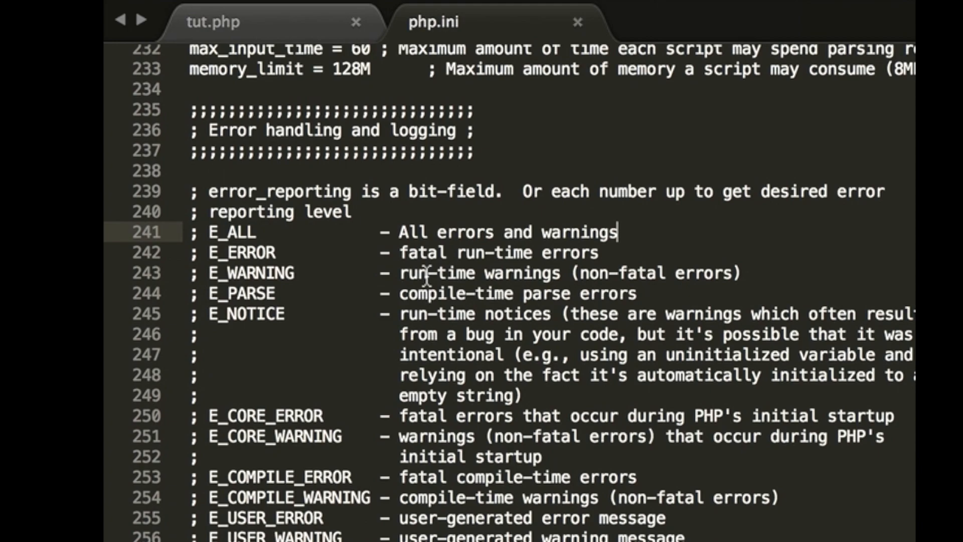
scroll(down, 3)
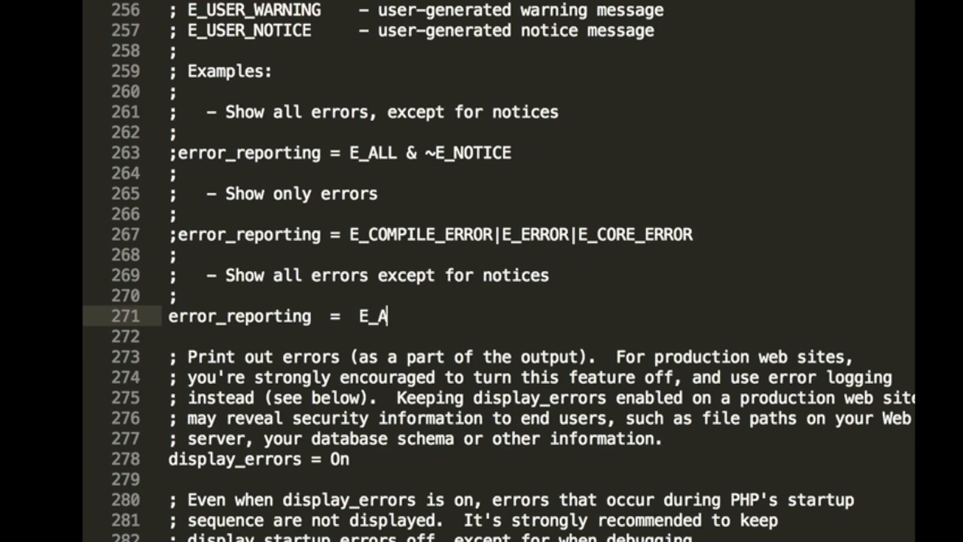
Change error_reporting on line 271 from 0 to E_ERROR & E_PARSE
text(LL)
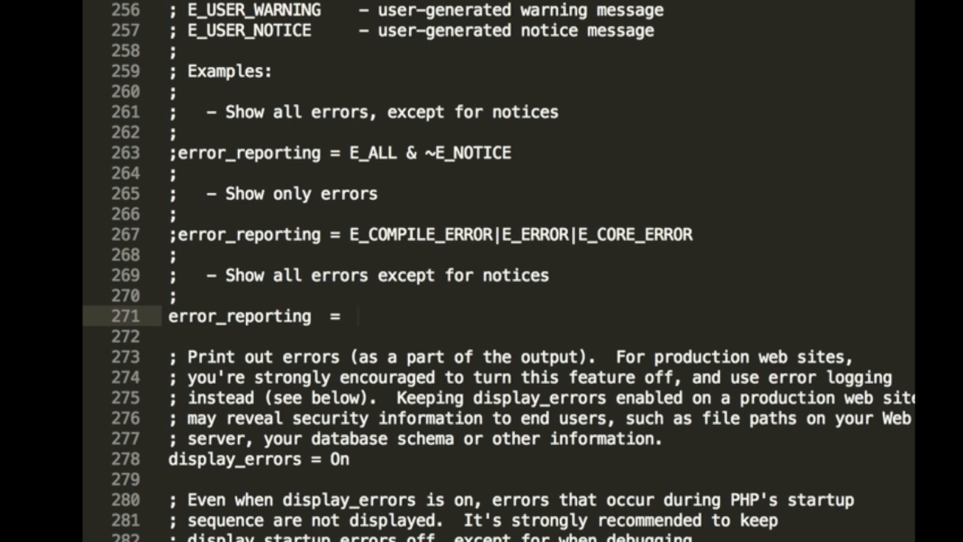
text(E_)
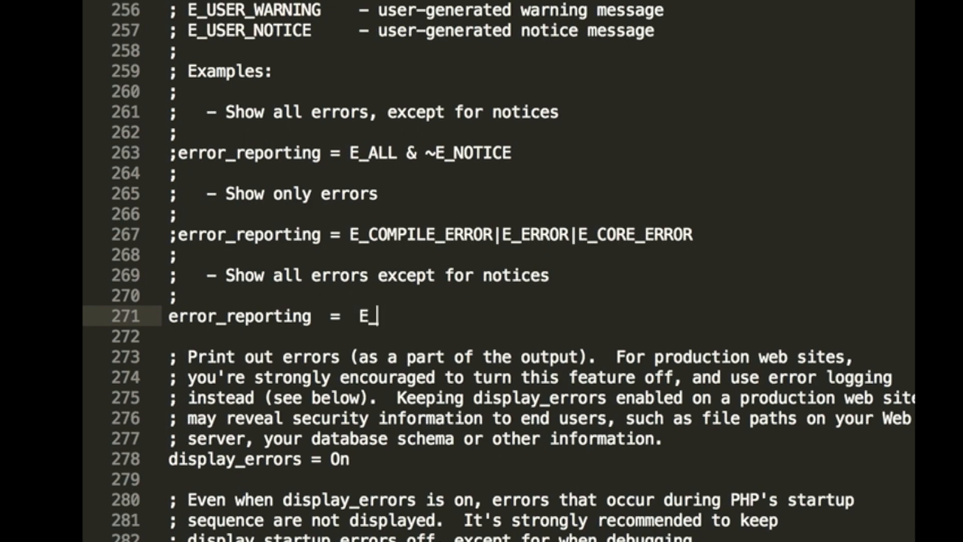
text(RROR)
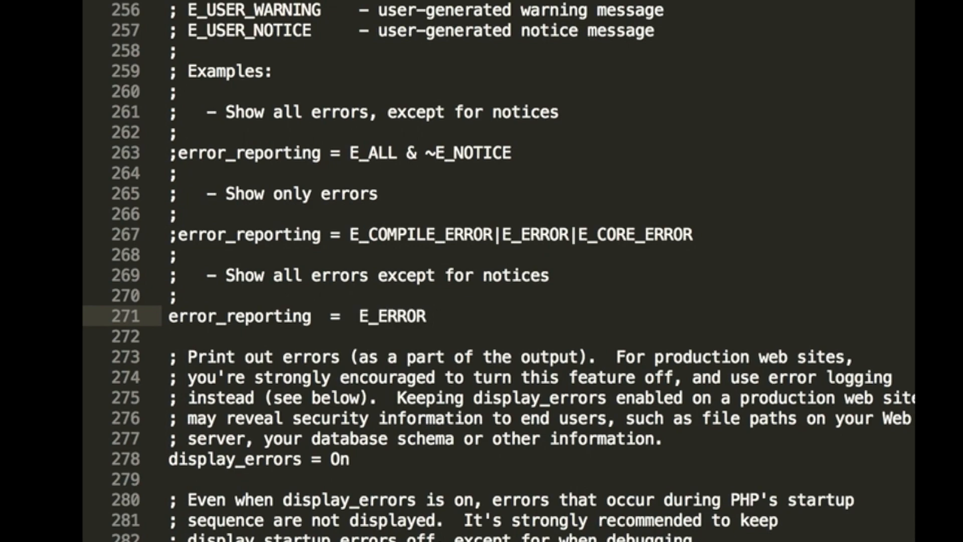
text(&)
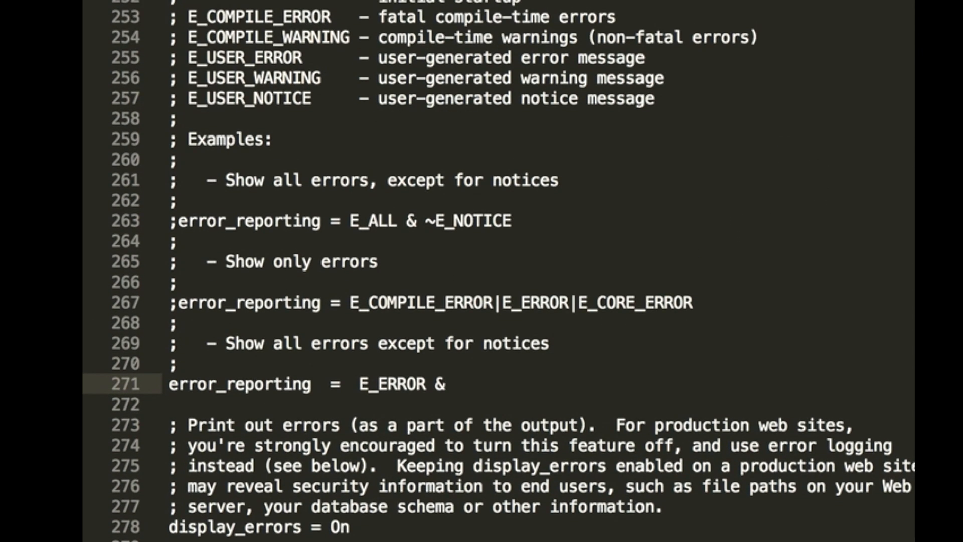
text(E_)
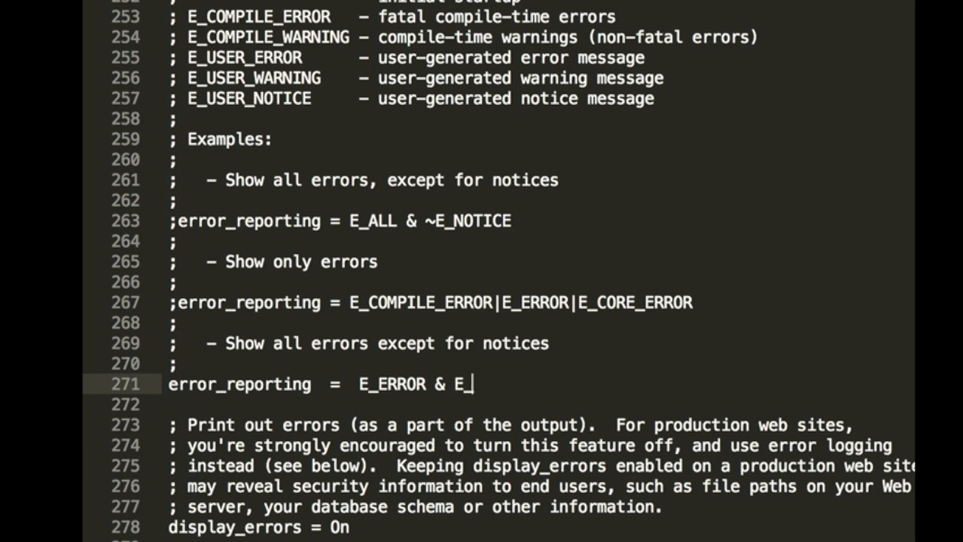
text(PARSE)
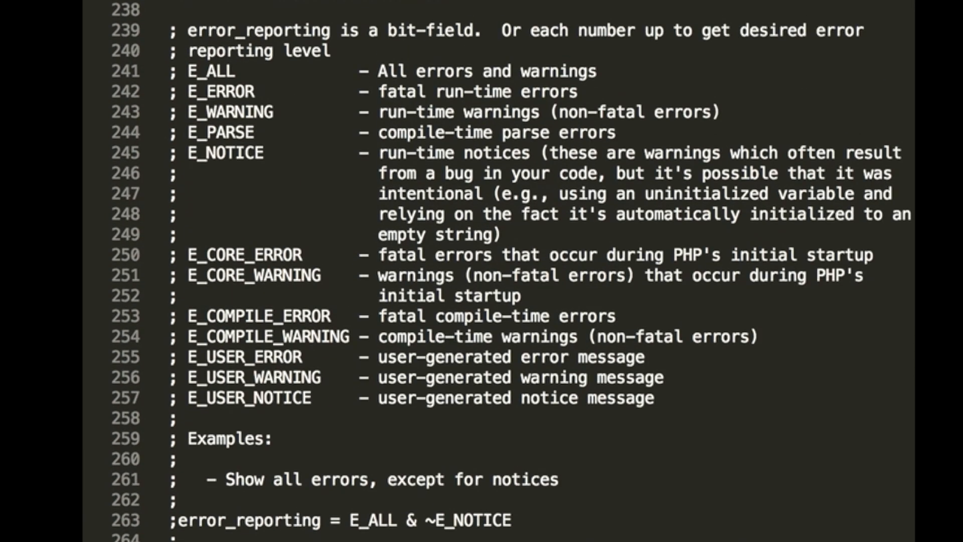
Set display_errors = On and trim error_reporting down to E_ERROR
scroll(down, 3)
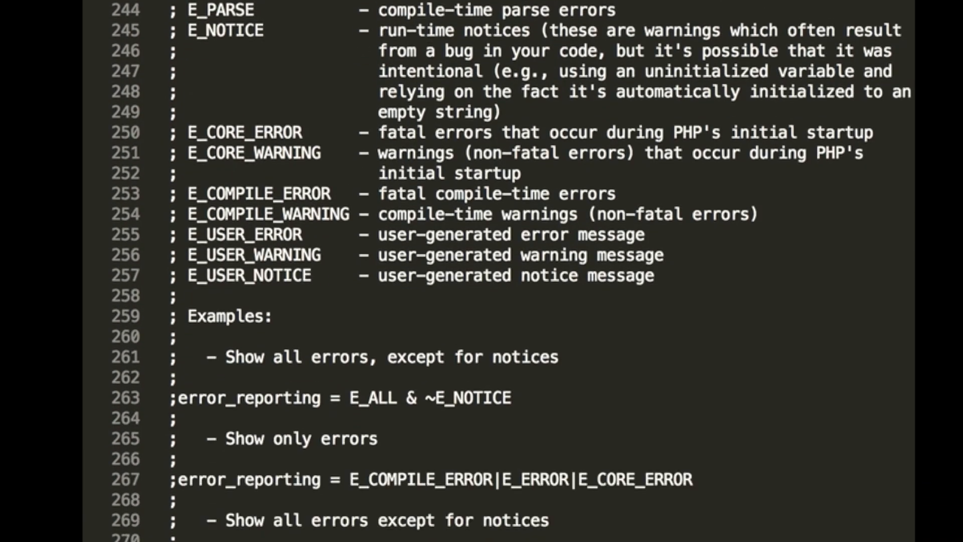
scroll(down, 3)
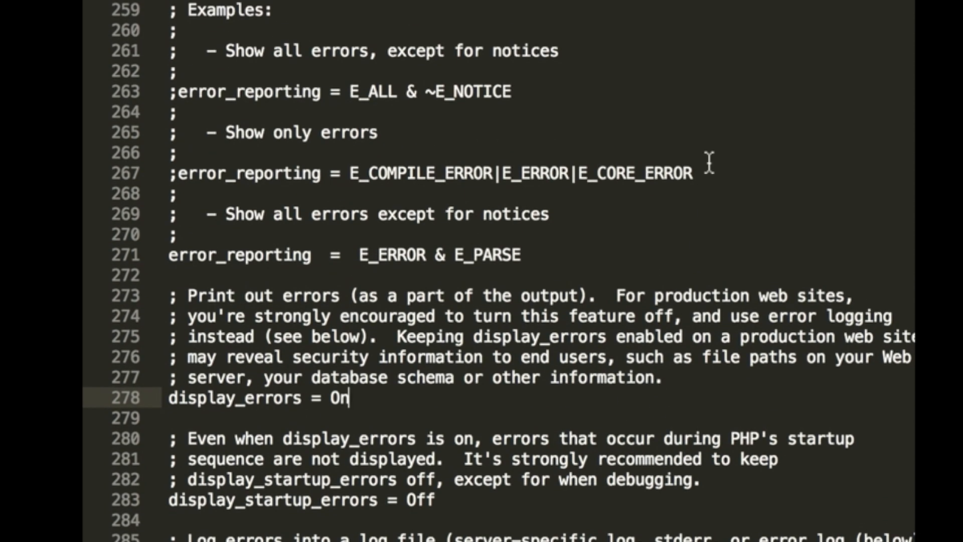
mouse_move(530, 139)
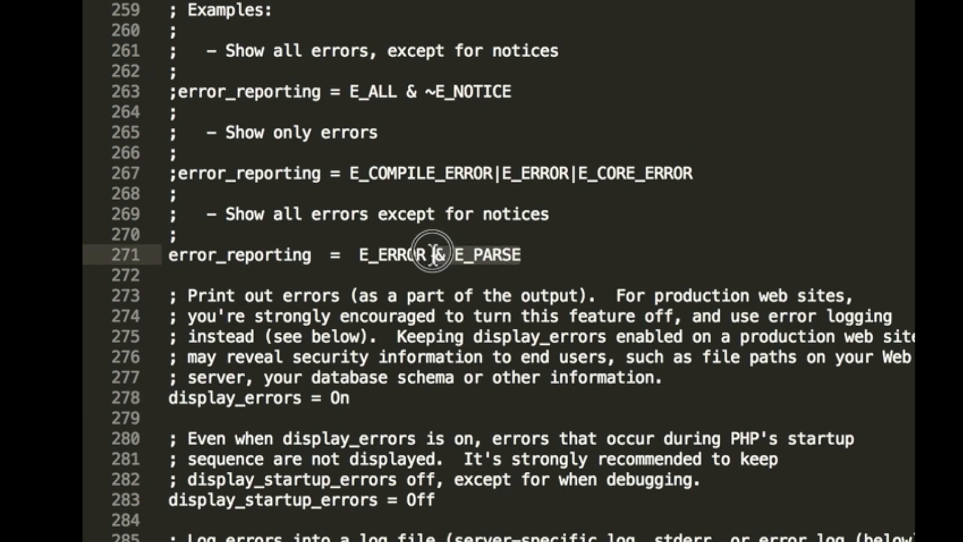
mouse_move(513, 254)
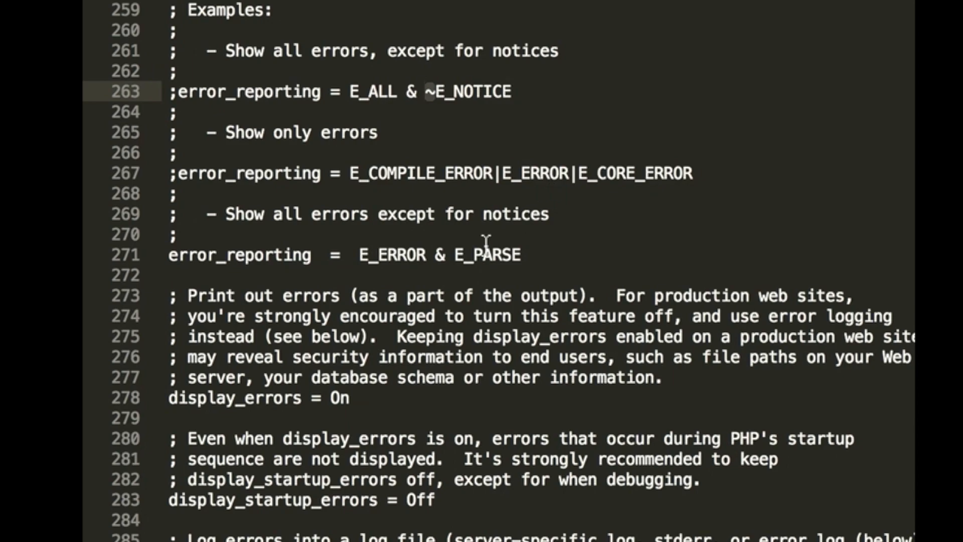
text(~)
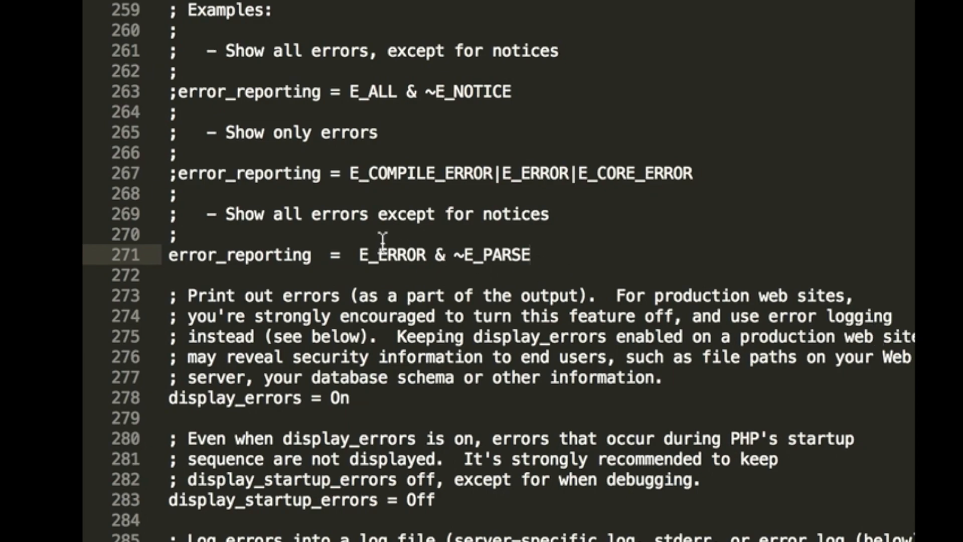
double_click(389, 255)
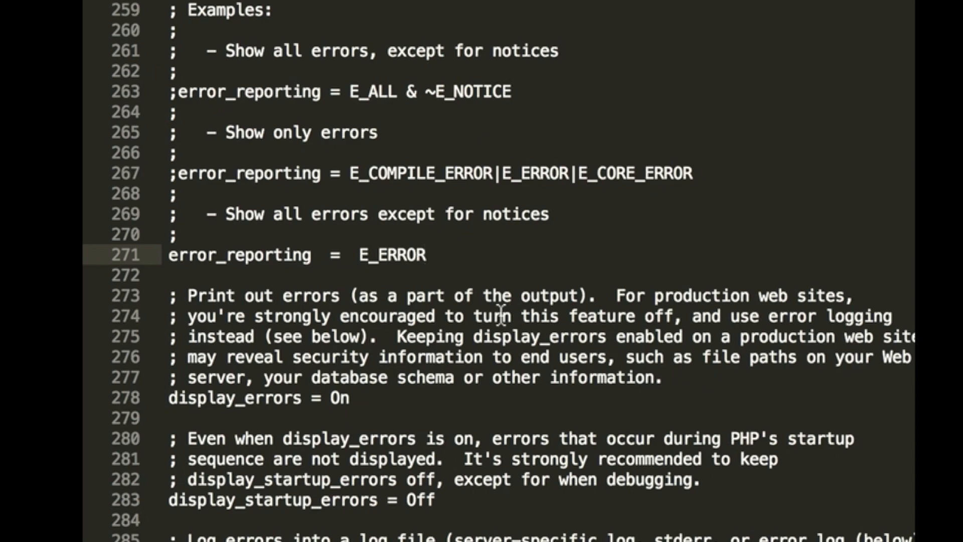
mouse_move(383, 398)
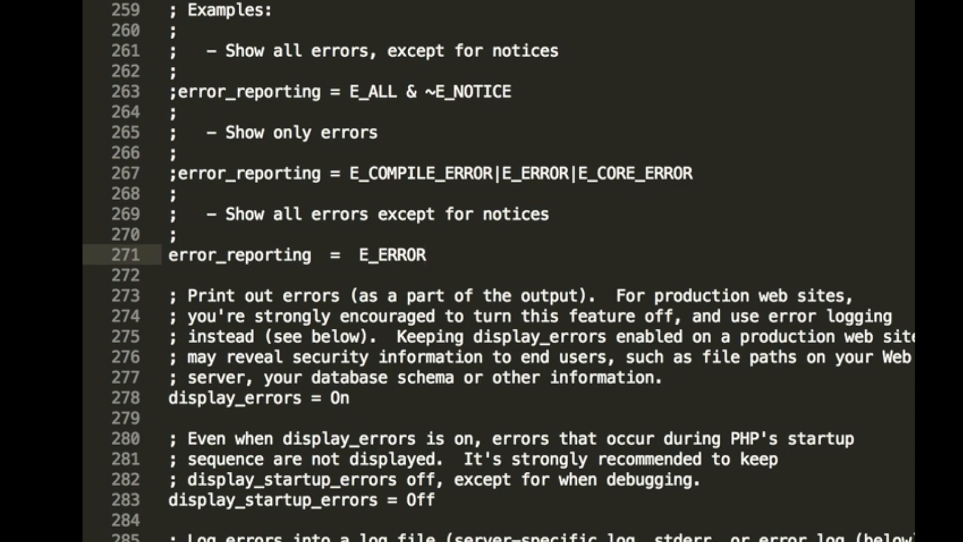
In tut.php, write echo 'sdfsdfsdf' and a second echo, both without semicolons
click(218, 37)
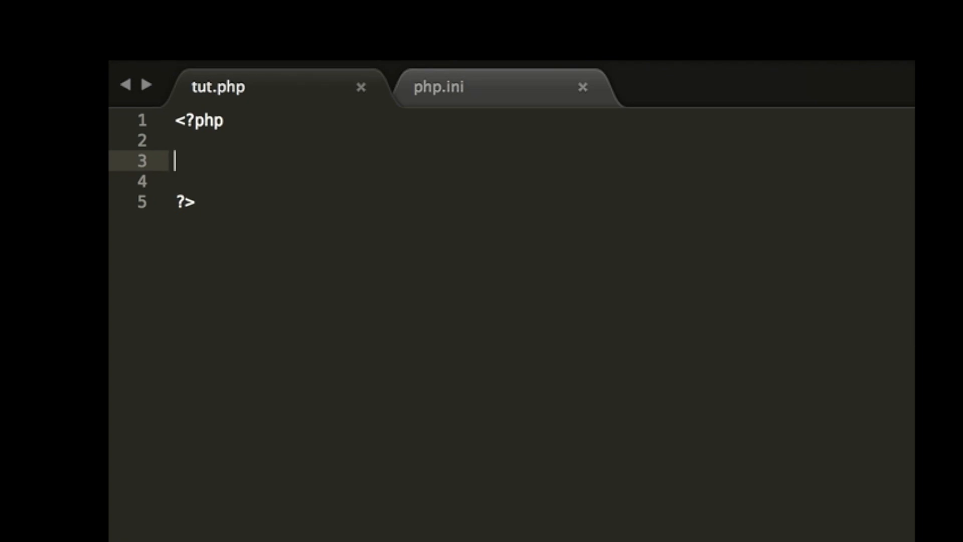
text(echo 'sdfsdfsdf')
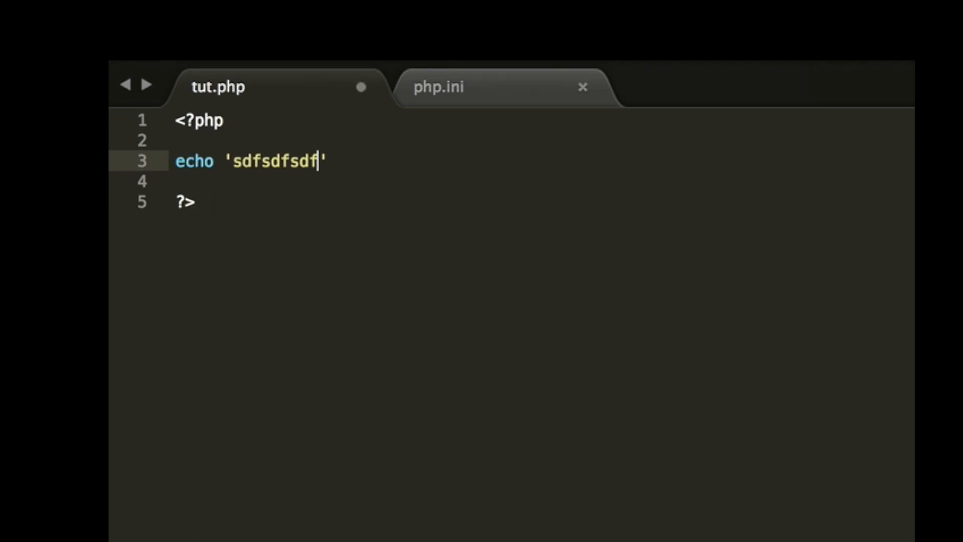
text(echo 's')
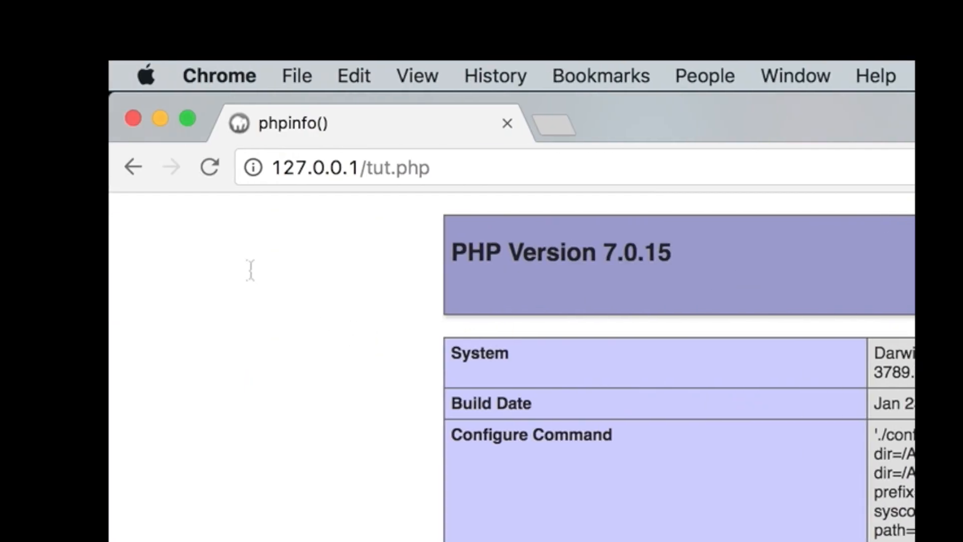
Reload 127.0.0.1/tut.php in Chrome
click(209, 167)
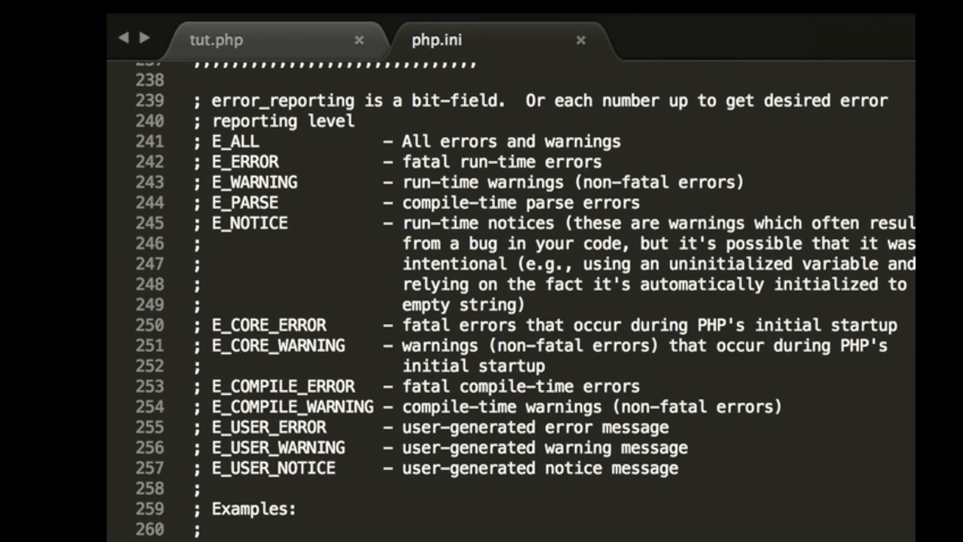
Set error_reporting to E_ALL, check tut.php's parse error in Chrome, return to tut.php
scroll(down, 3)
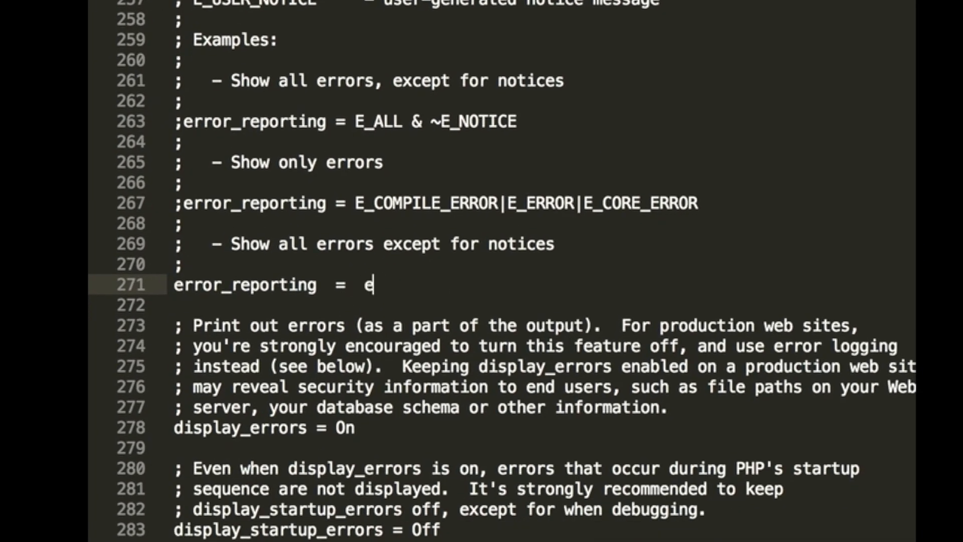
text(_ALL)
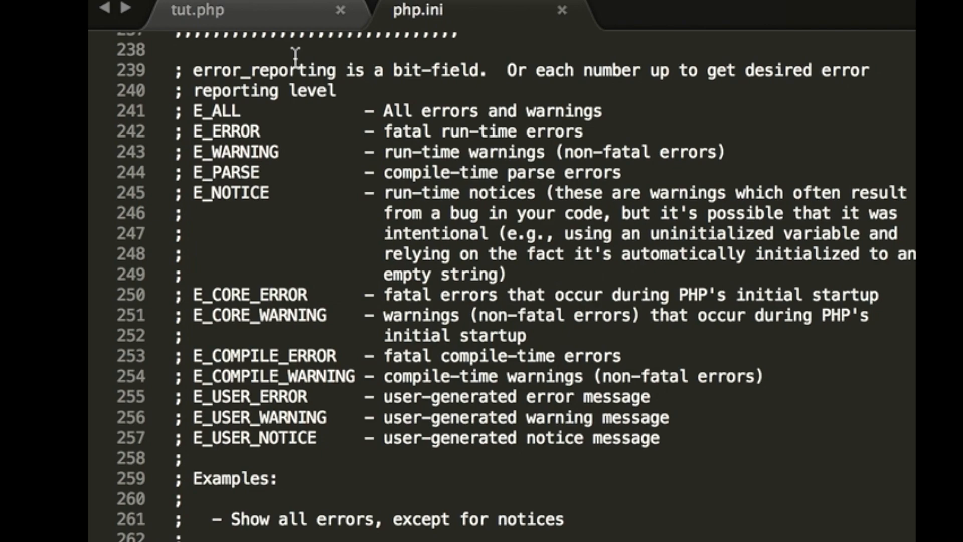
mouse_move(341, 512)
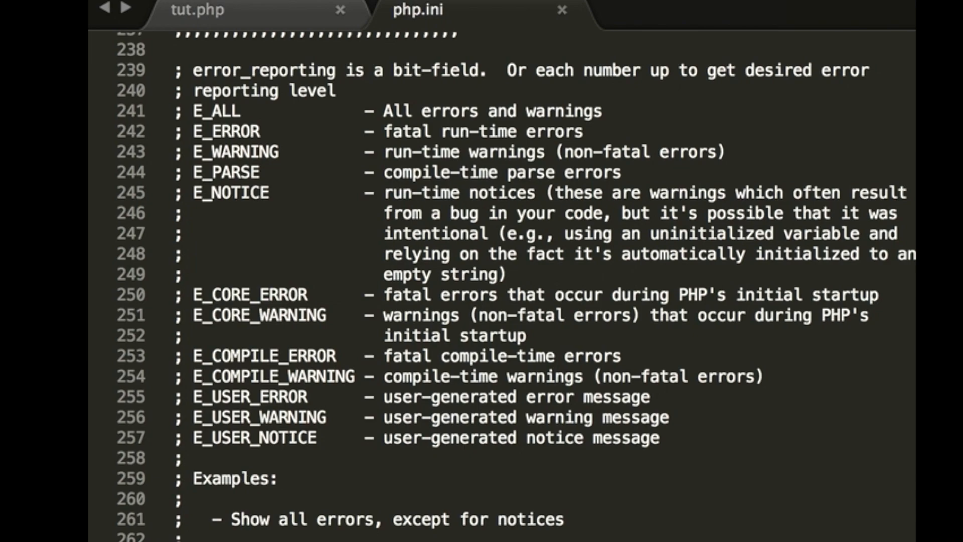
click(197, 10)
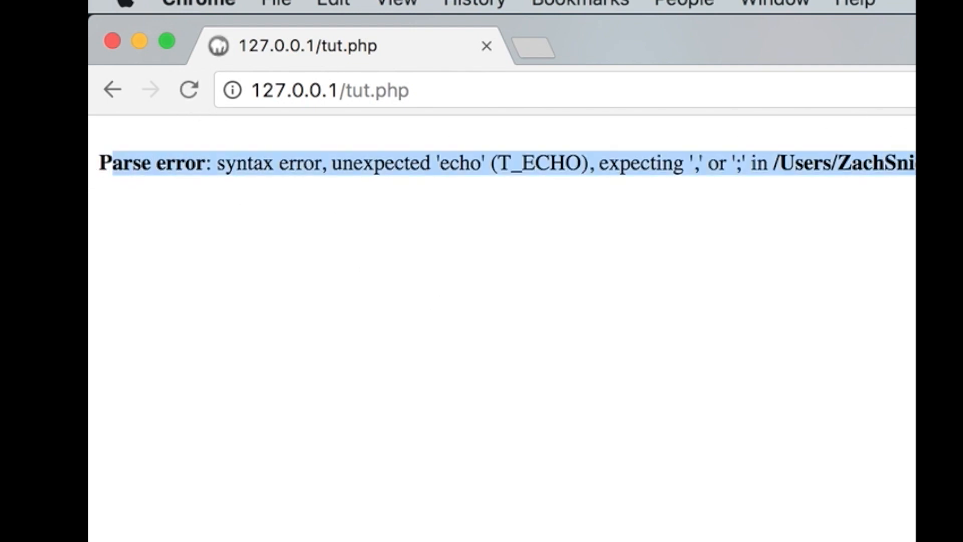
click(491, 277)
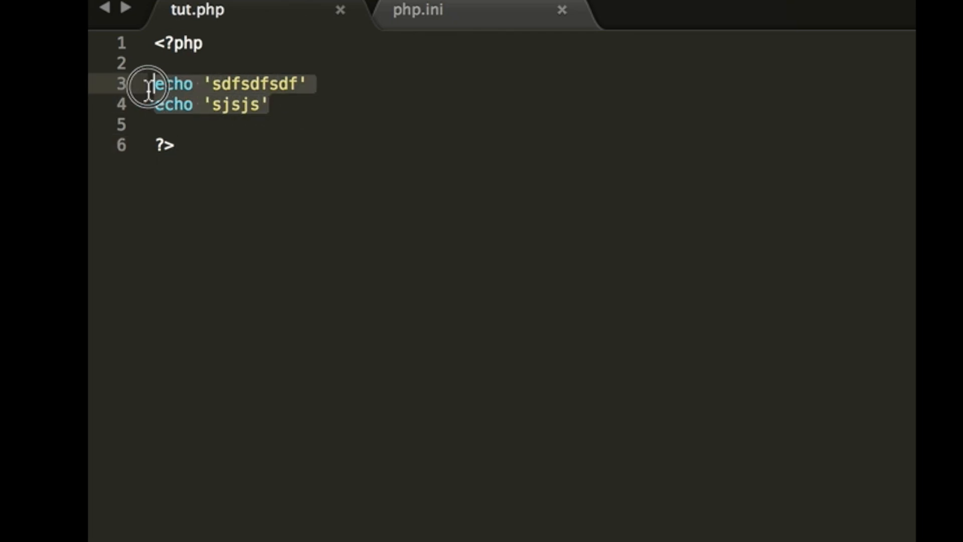
Replace the two echo lines with $var = 1;
key(Delete)
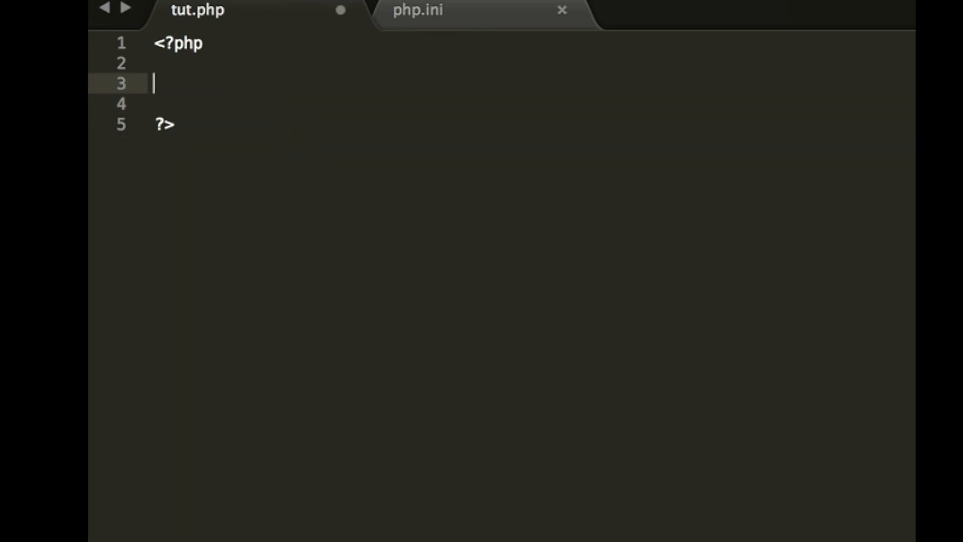
text($var =)
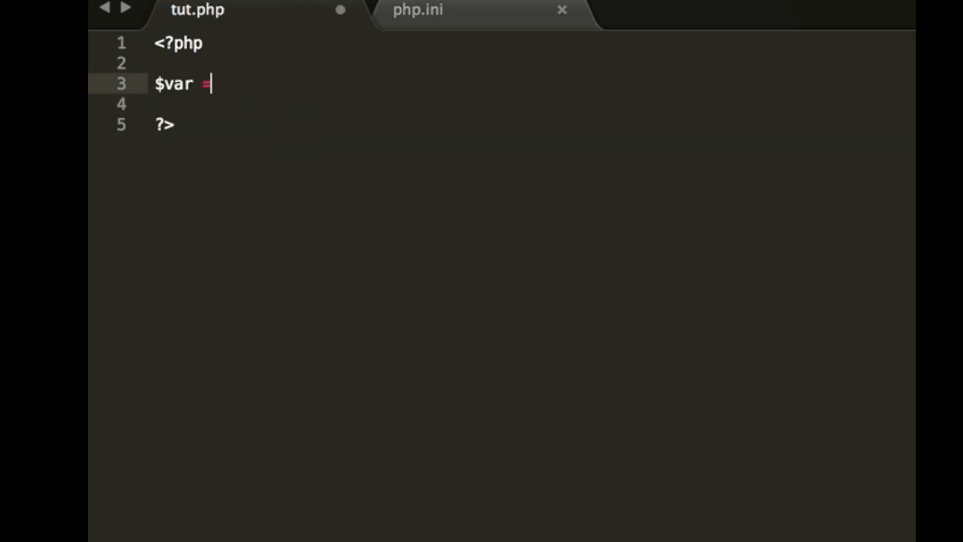
text(1)
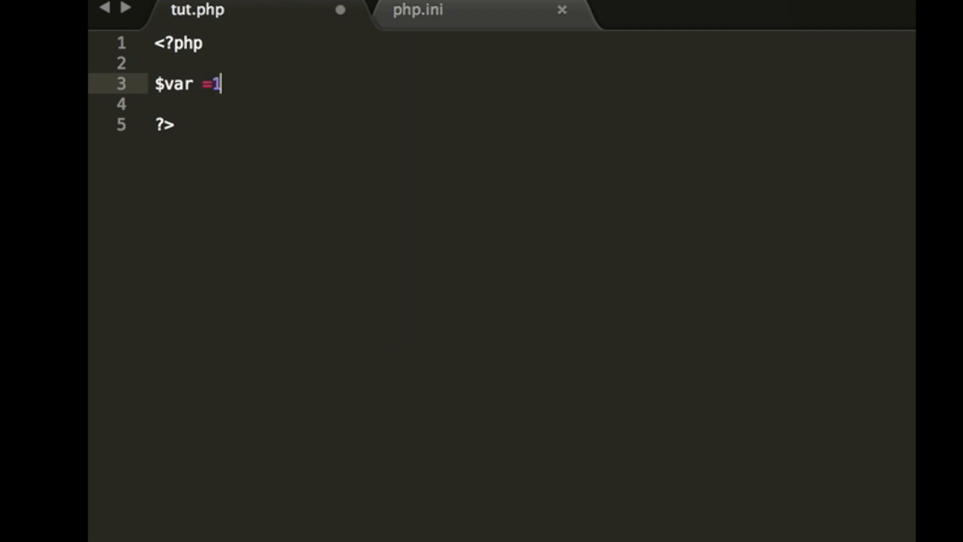
text(;)
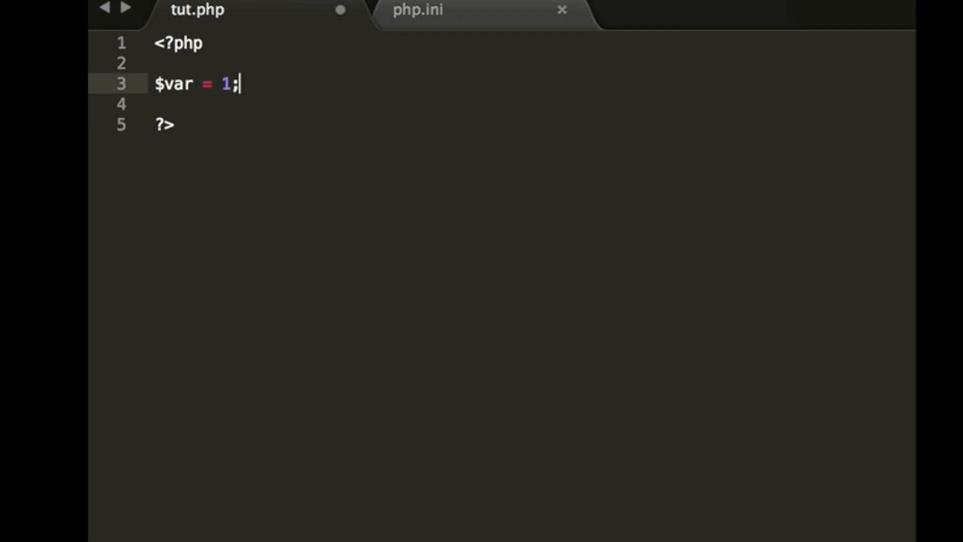
Add an unclosed if ($var == 1) { echo '1' block and reload tut.php
text(if (f)
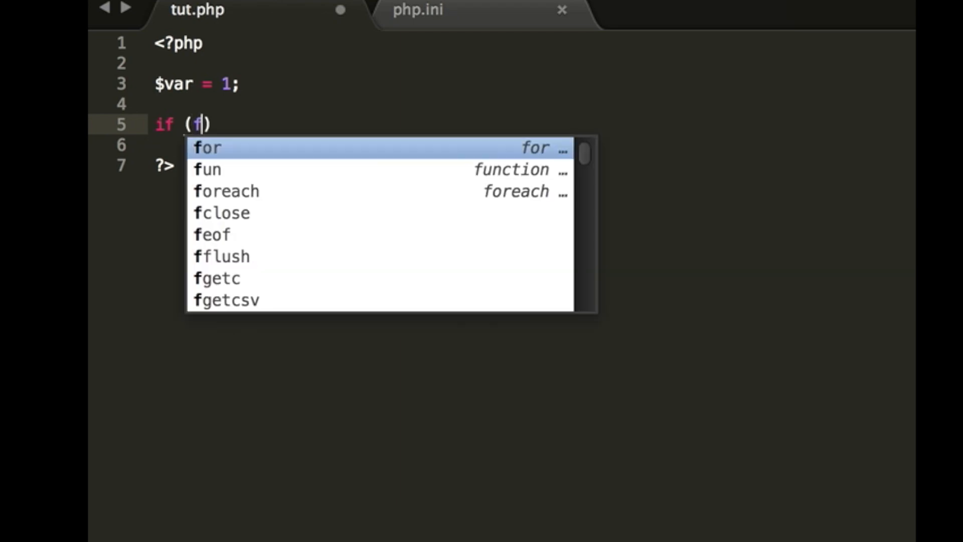
text($var == 1)
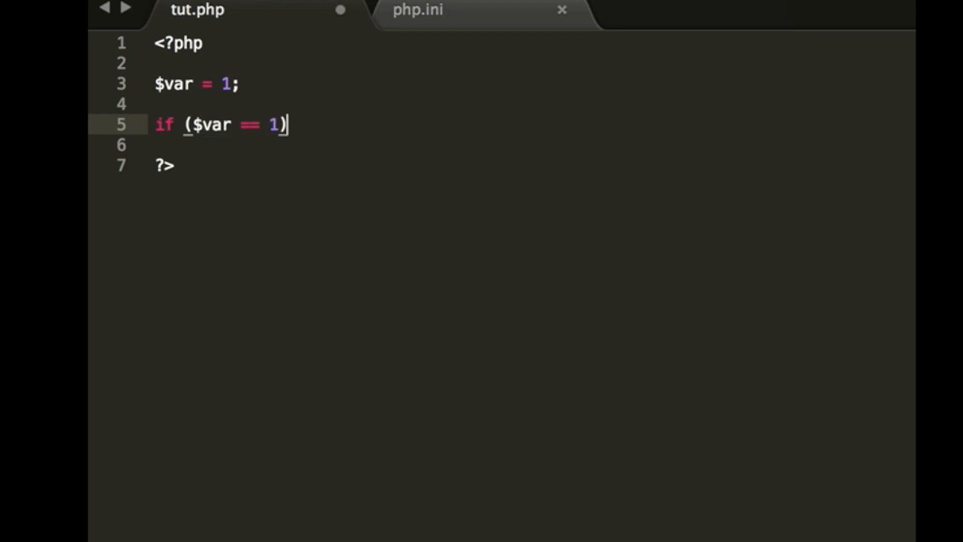
text({)
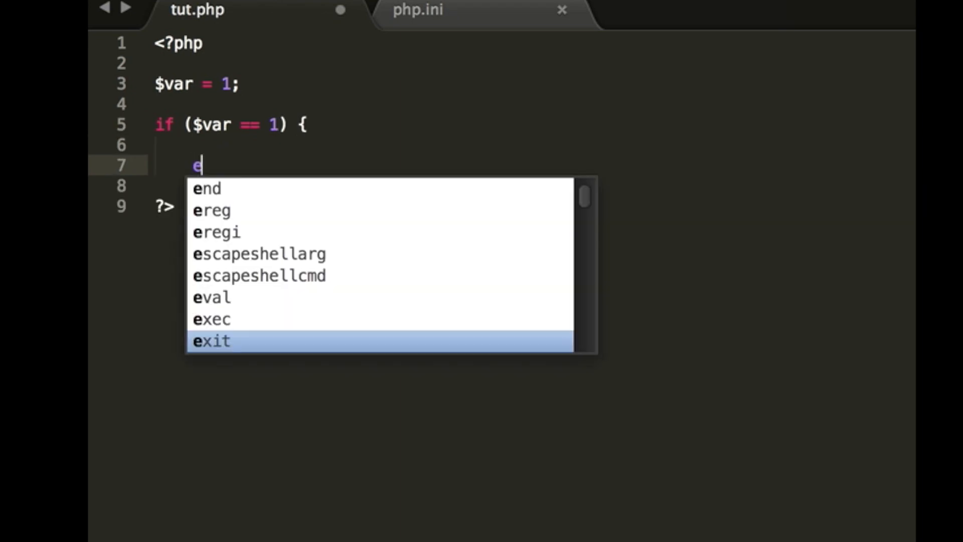
text(cho '1')
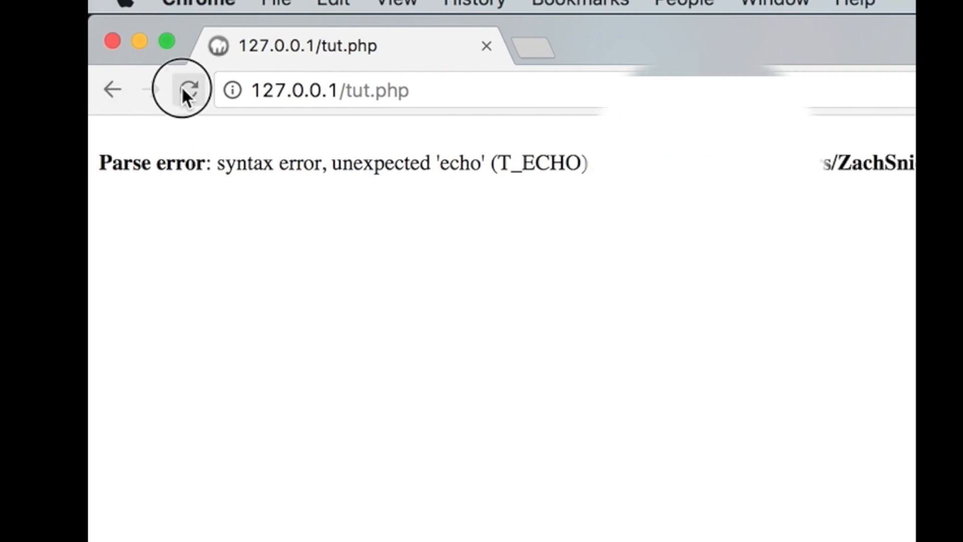
click(189, 90)
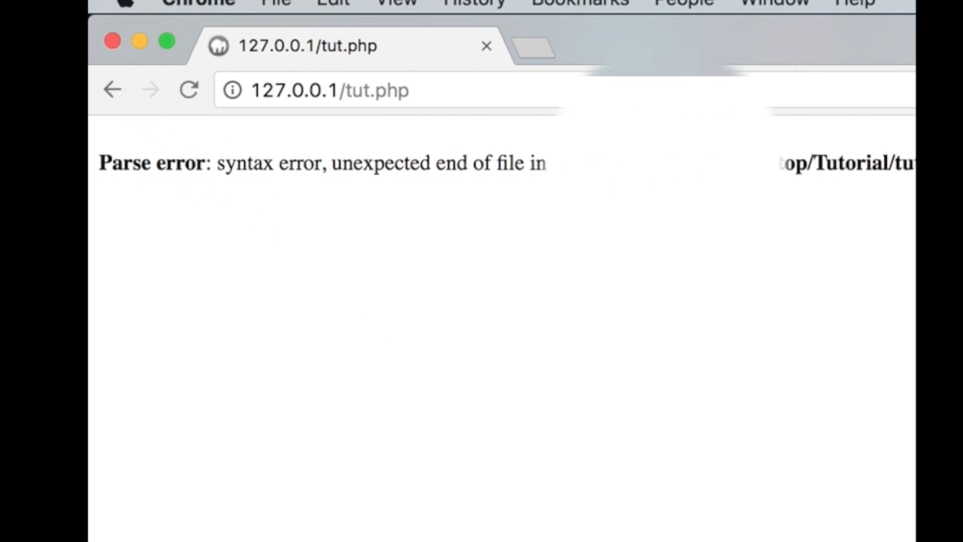